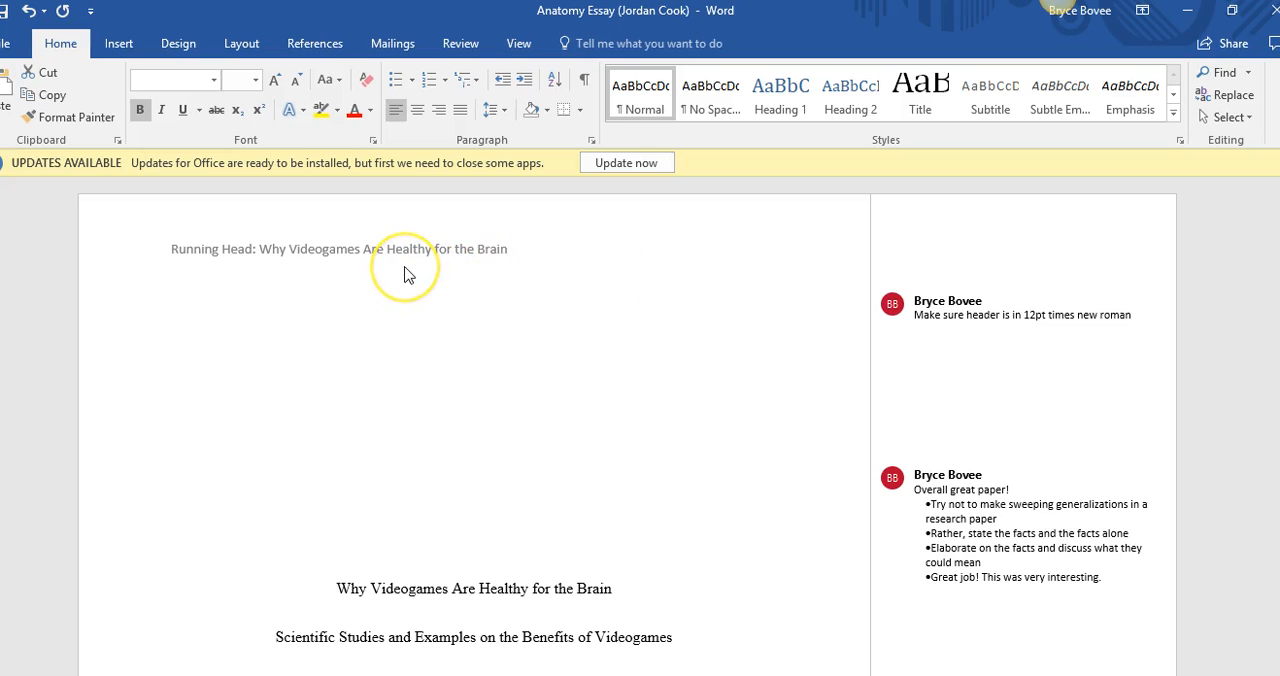
{"action": "mouse_move", "coordinate": [232, 264]}
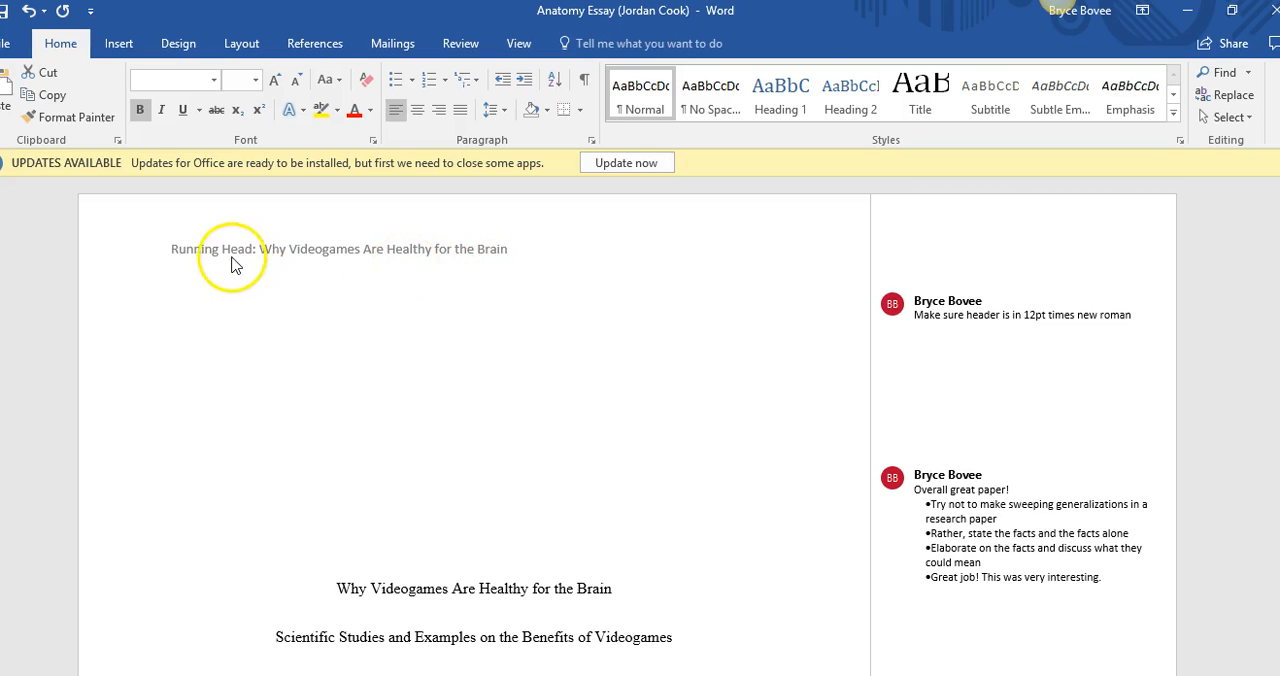
- Edit the first-page running head, then scroll down to check the second page's header
{"action": "double_click", "coordinate": [231, 249]}
{"action": "type", "text": "h"}
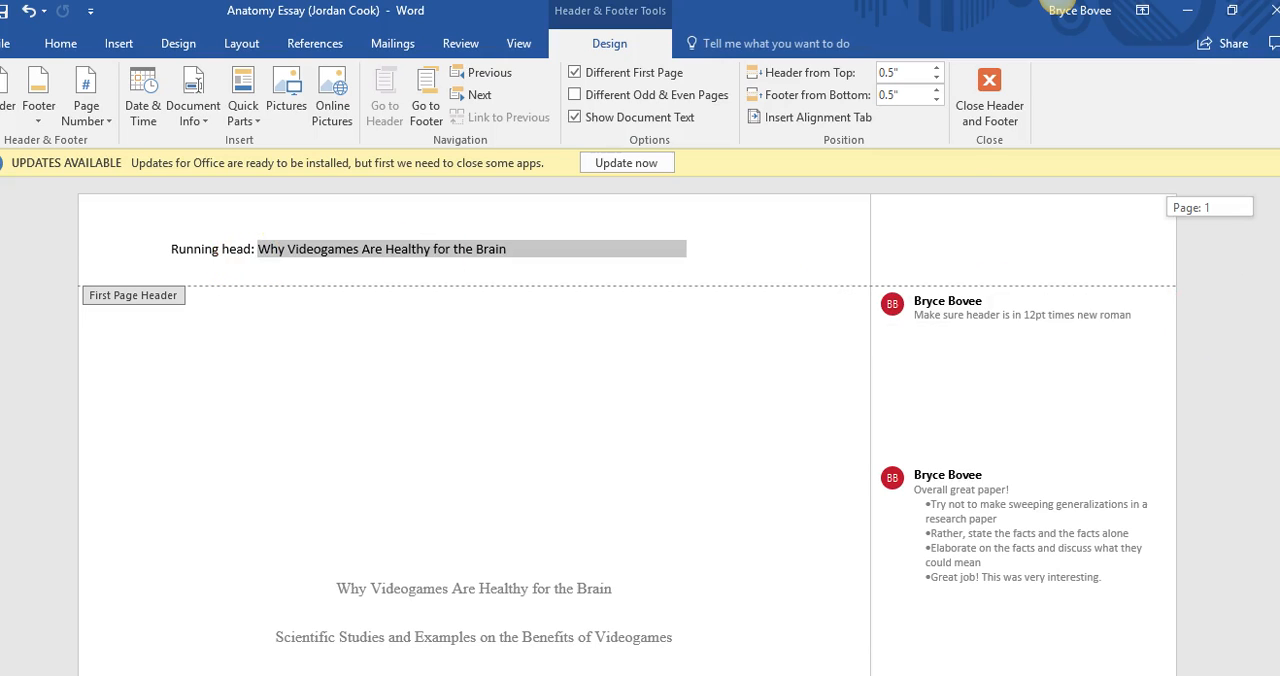
{"action": "scroll", "scroll_direction": "down", "scroll_amount": 3}
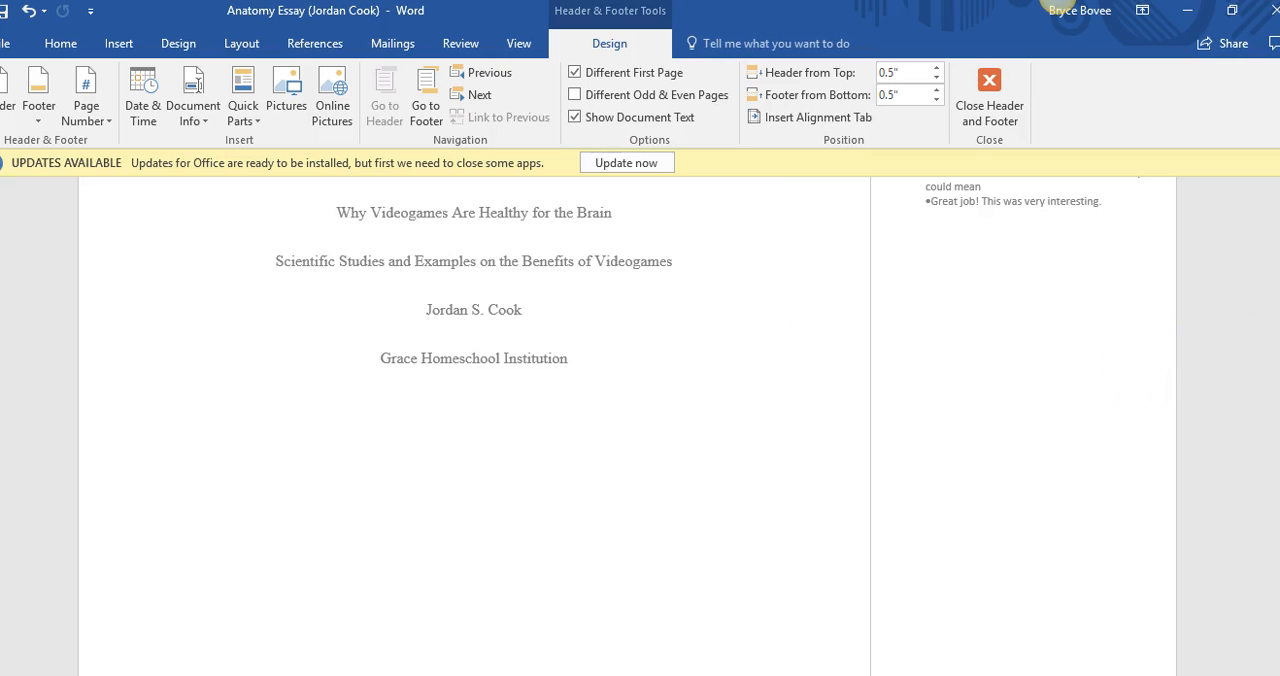
{"action": "scroll", "scroll_direction": "down", "scroll_amount": 3}
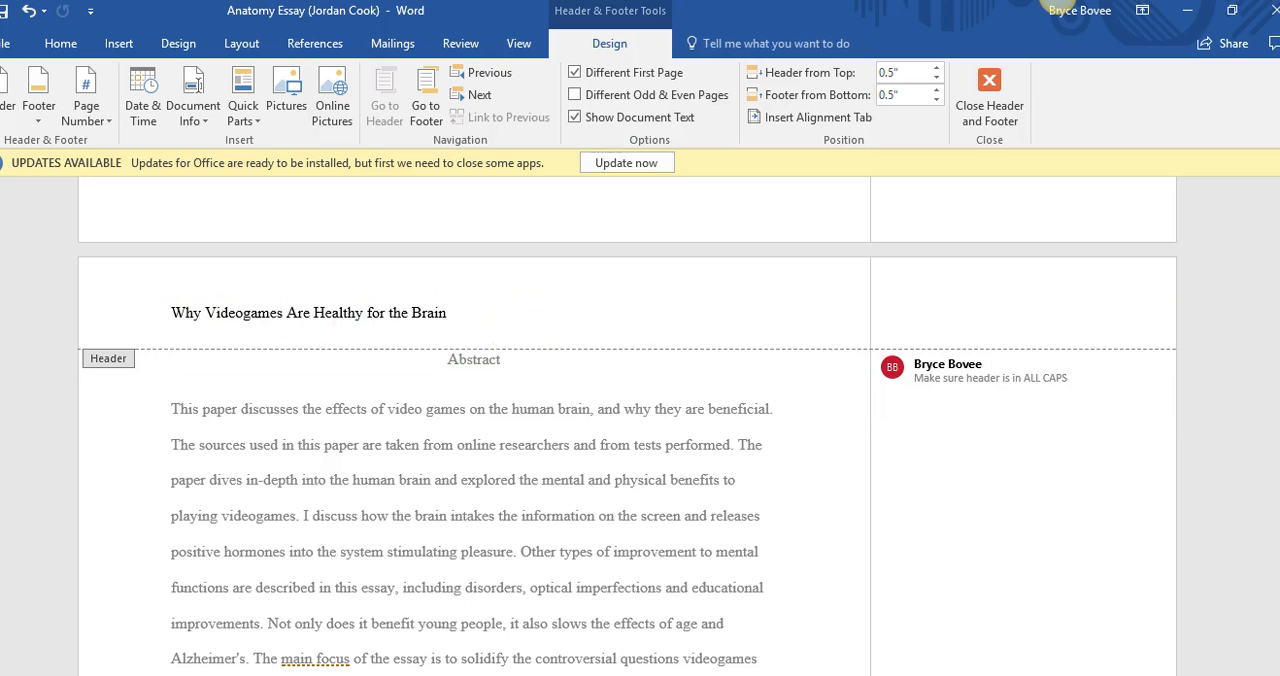
{"action": "scroll", "scroll_direction": "down", "scroll_amount": 3}
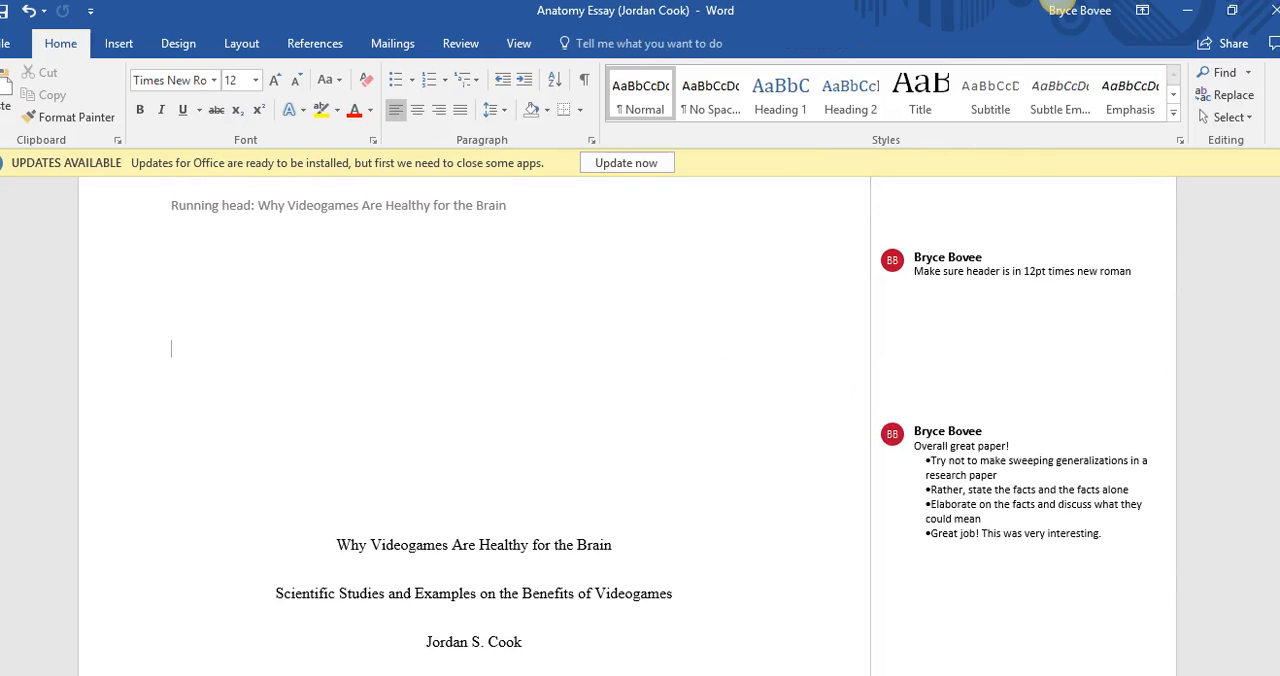
{"action": "scroll", "scroll_direction": "down", "scroll_amount": 3}
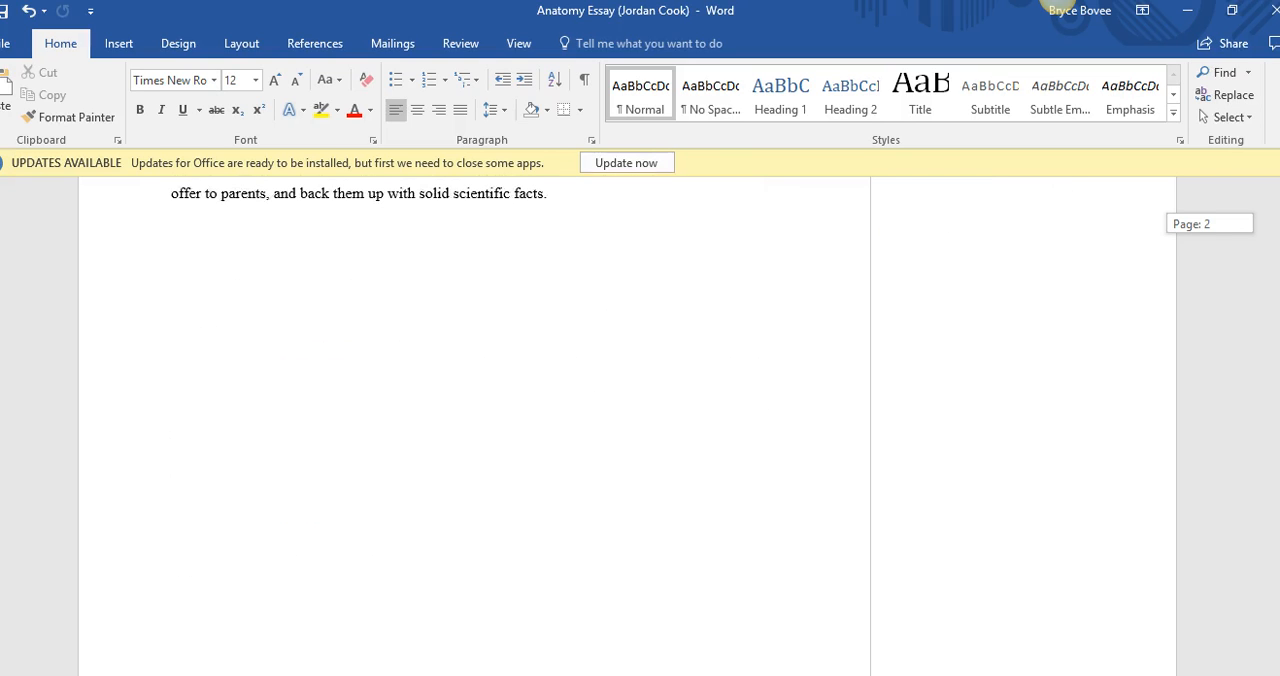
{"action": "scroll", "scroll_direction": "down", "scroll_amount": 3}
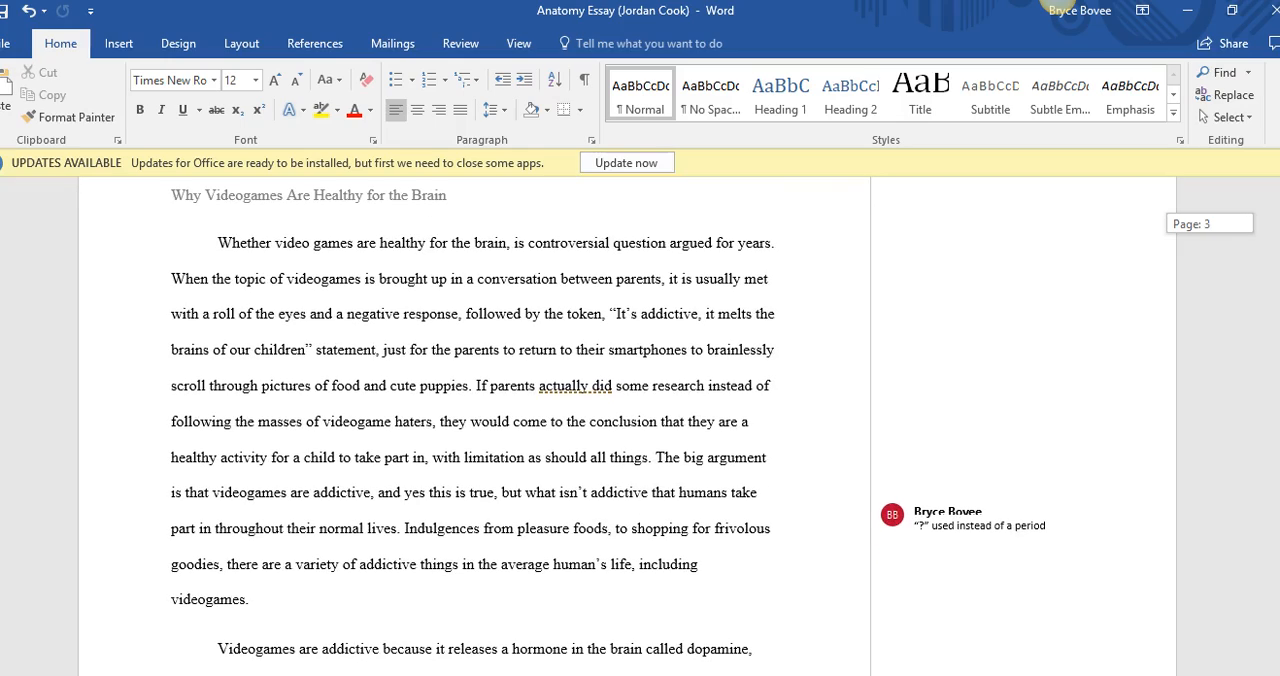
{"action": "scroll", "scroll_direction": "down", "scroll_amount": 3}
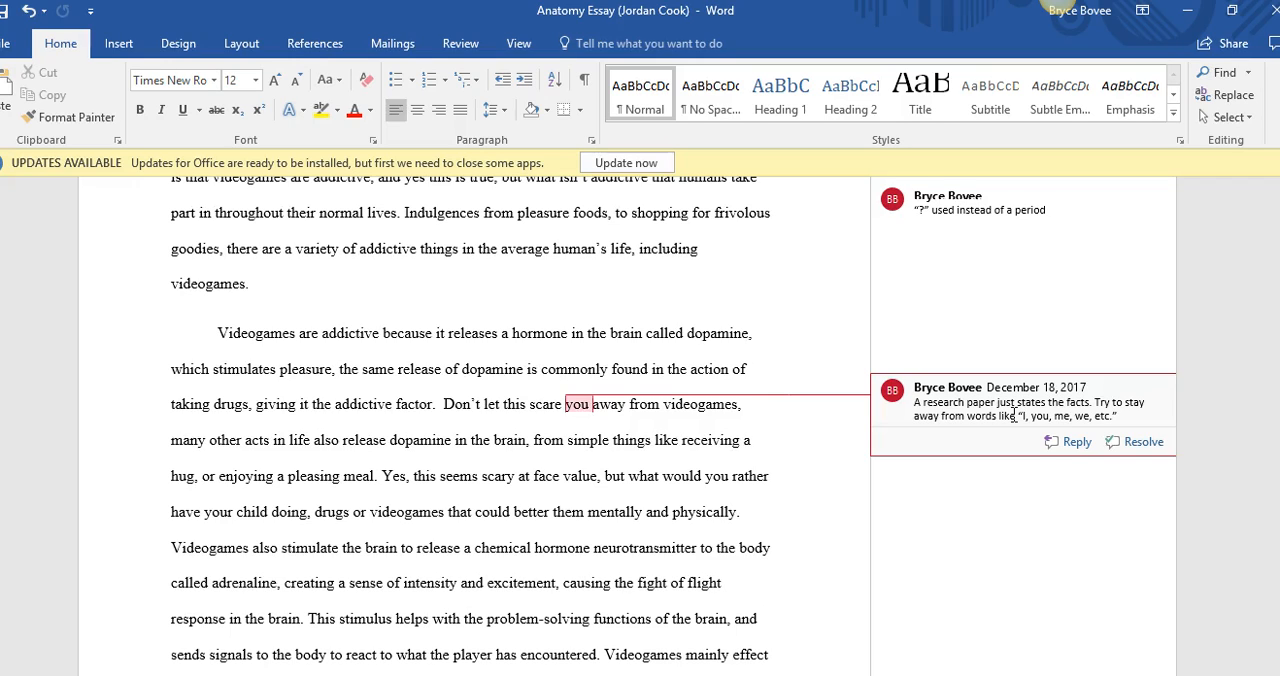
{"action": "scroll", "scroll_direction": "up", "scroll_amount": 3}
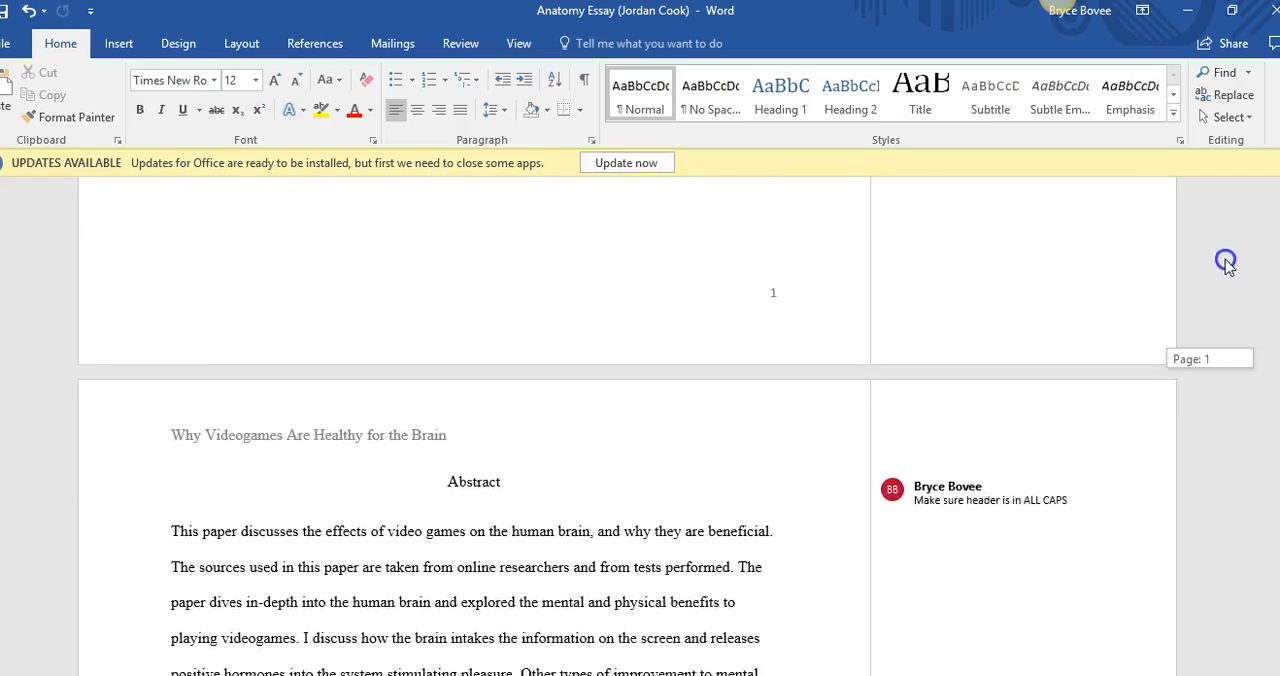
{"action": "scroll", "scroll_direction": "down", "scroll_amount": 3}
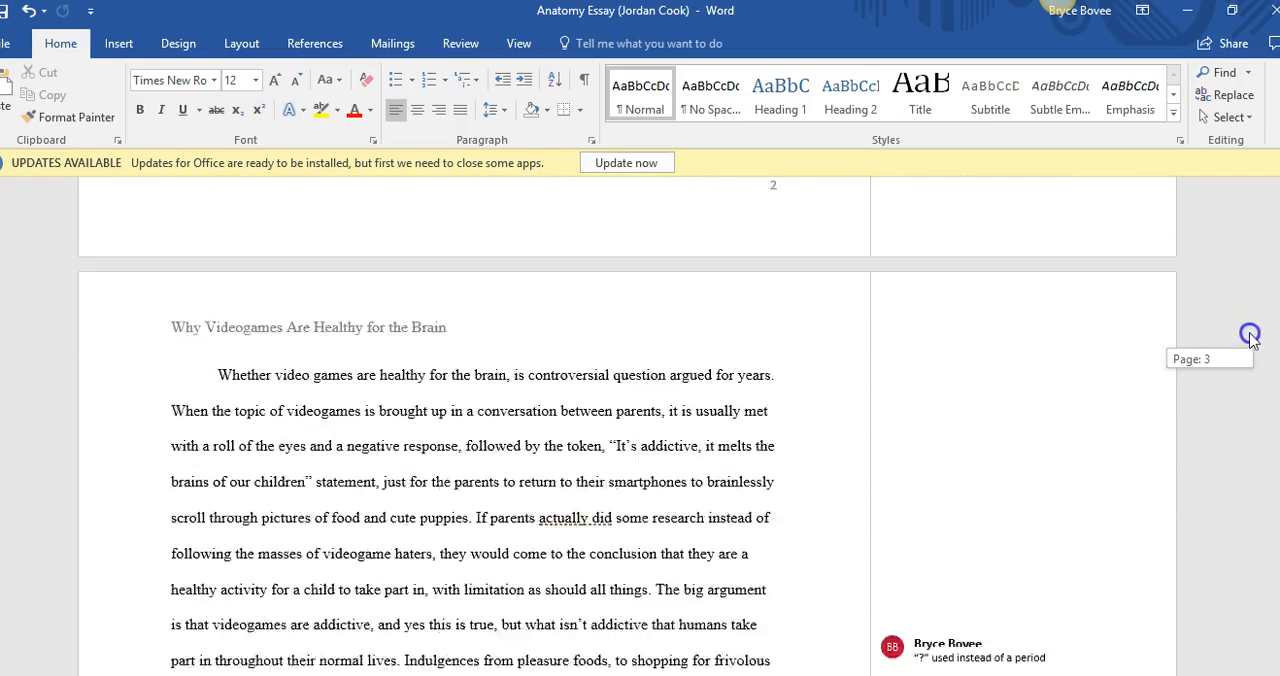
{"action": "scroll", "scroll_direction": "down", "scroll_amount": 3}
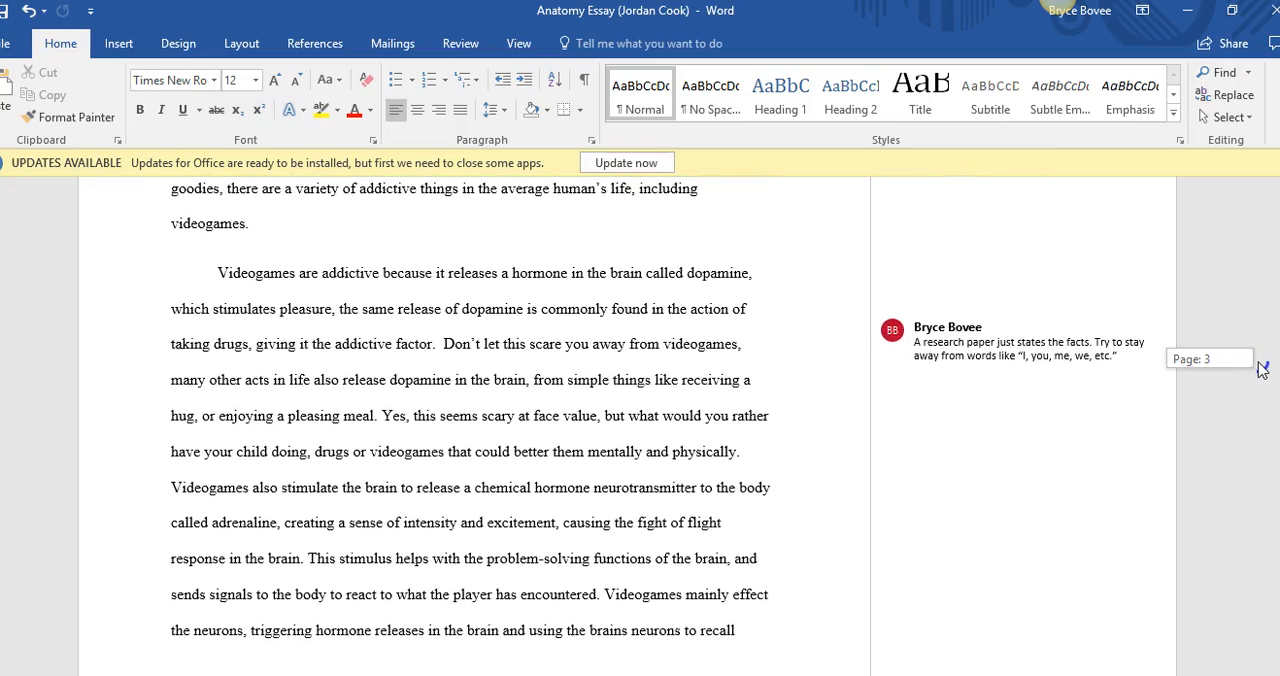
{"action": "scroll", "scroll_direction": "down", "scroll_amount": 3}
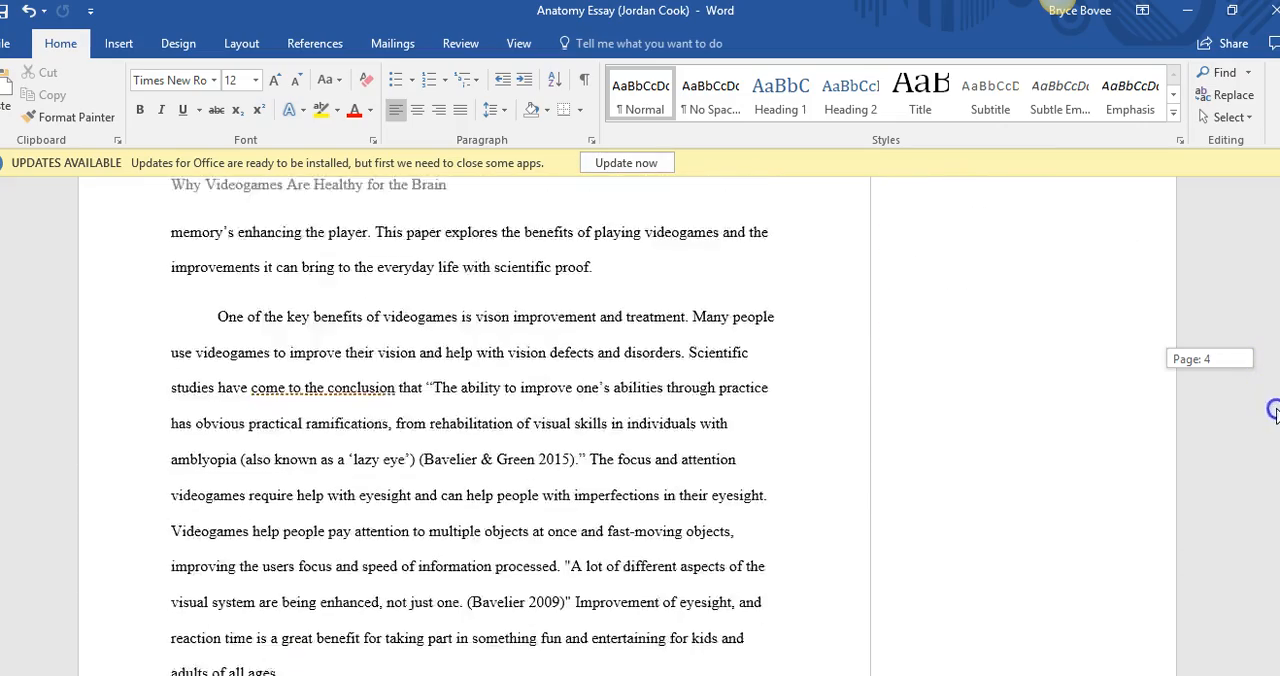
{"action": "scroll", "scroll_direction": "down", "scroll_amount": 3}
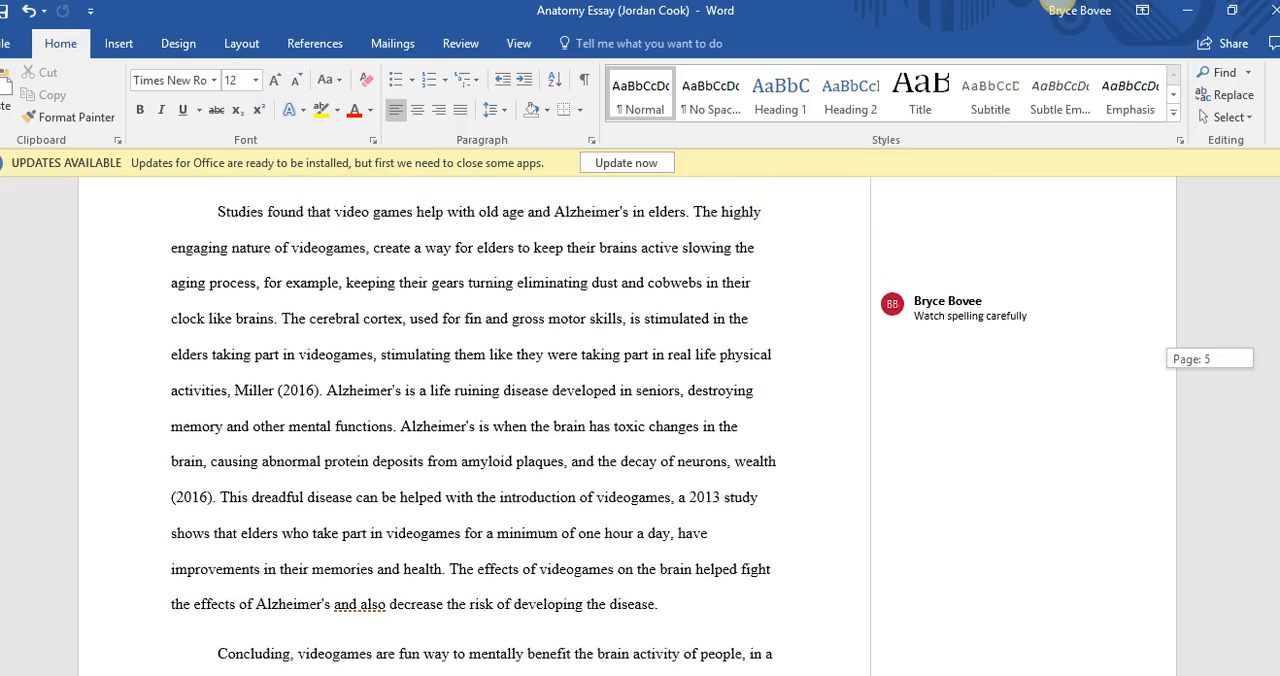
{"action": "scroll", "scroll_direction": "down", "scroll_amount": 3}
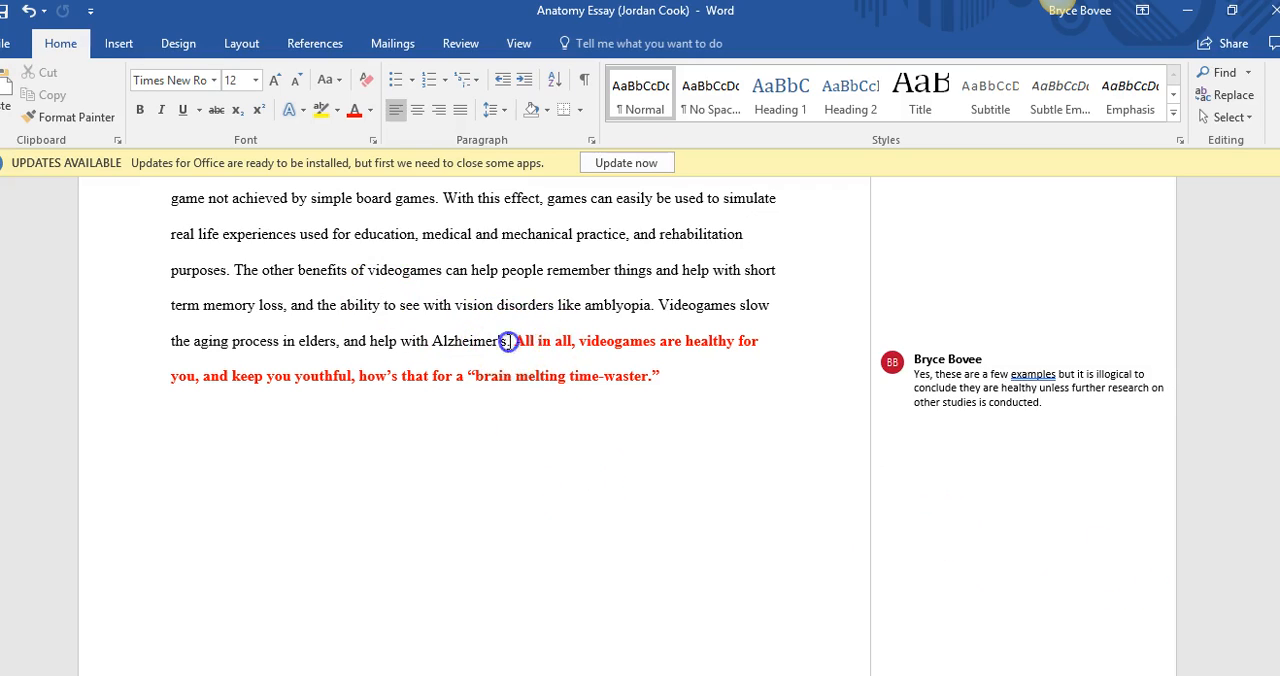
{"action": "left_click_drag", "start_coordinate": [510, 341], "coordinate": [660, 375]}
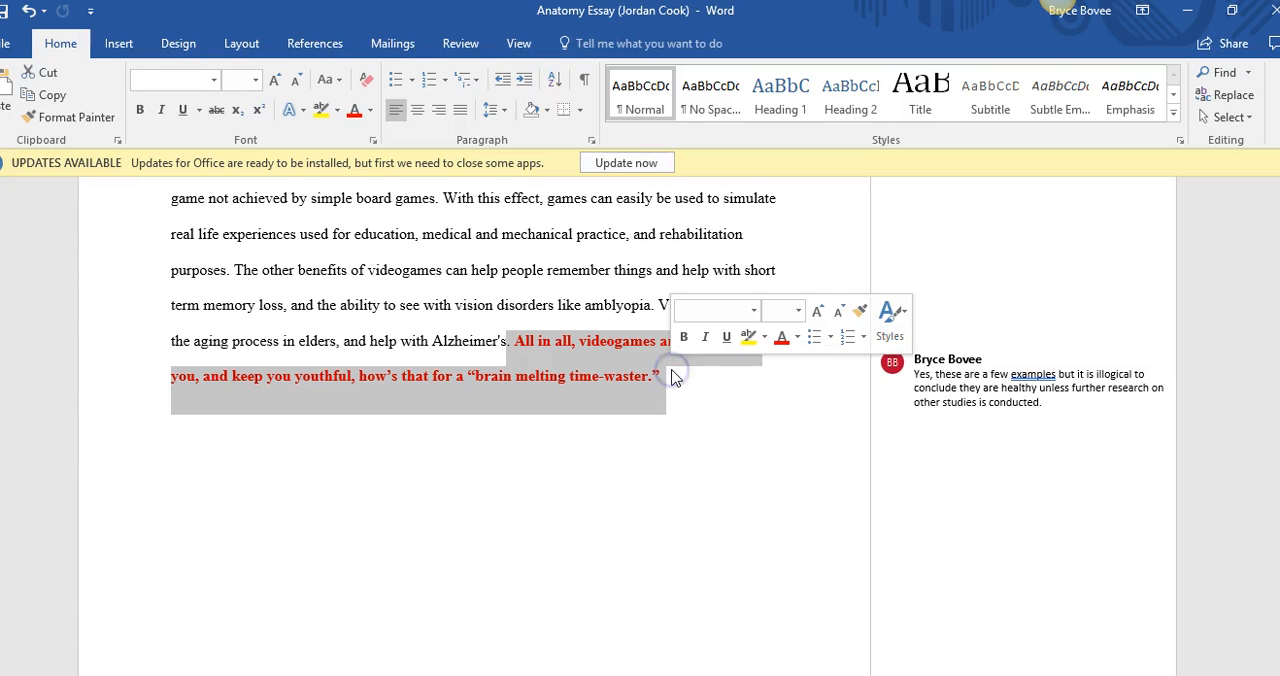
{"action": "mouse_move", "coordinate": [675, 375]}
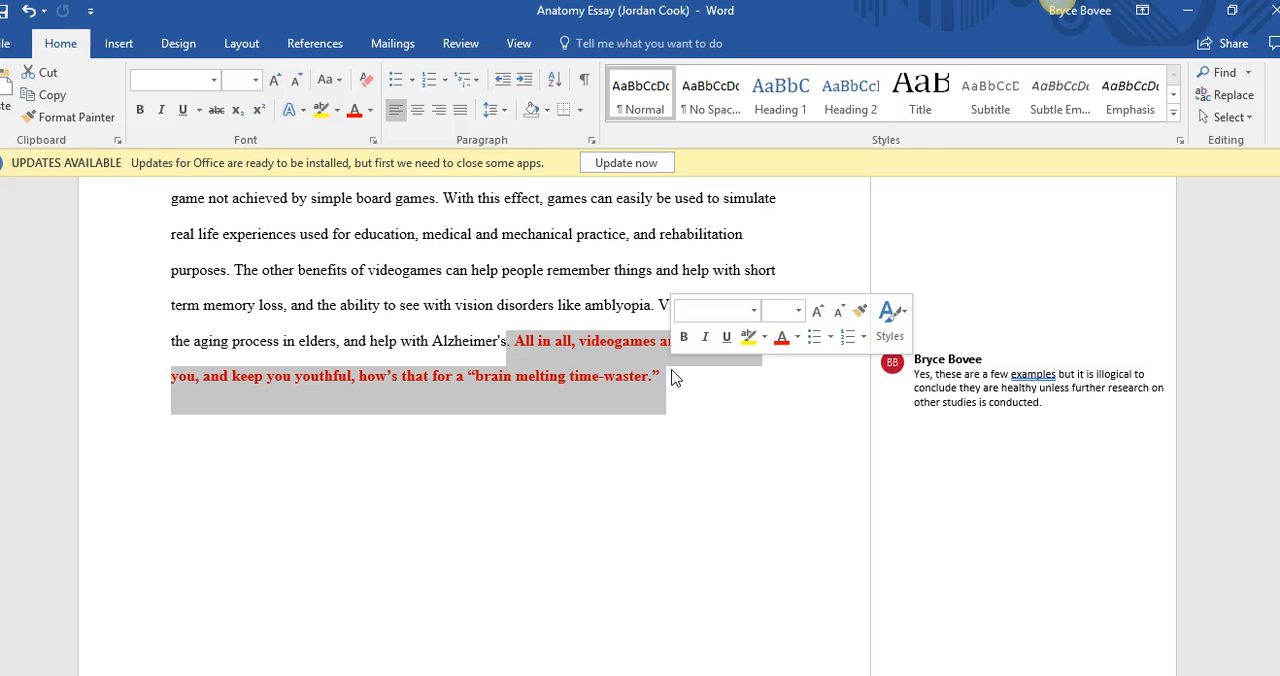
{"action": "left_click", "coordinate": [663, 376]}
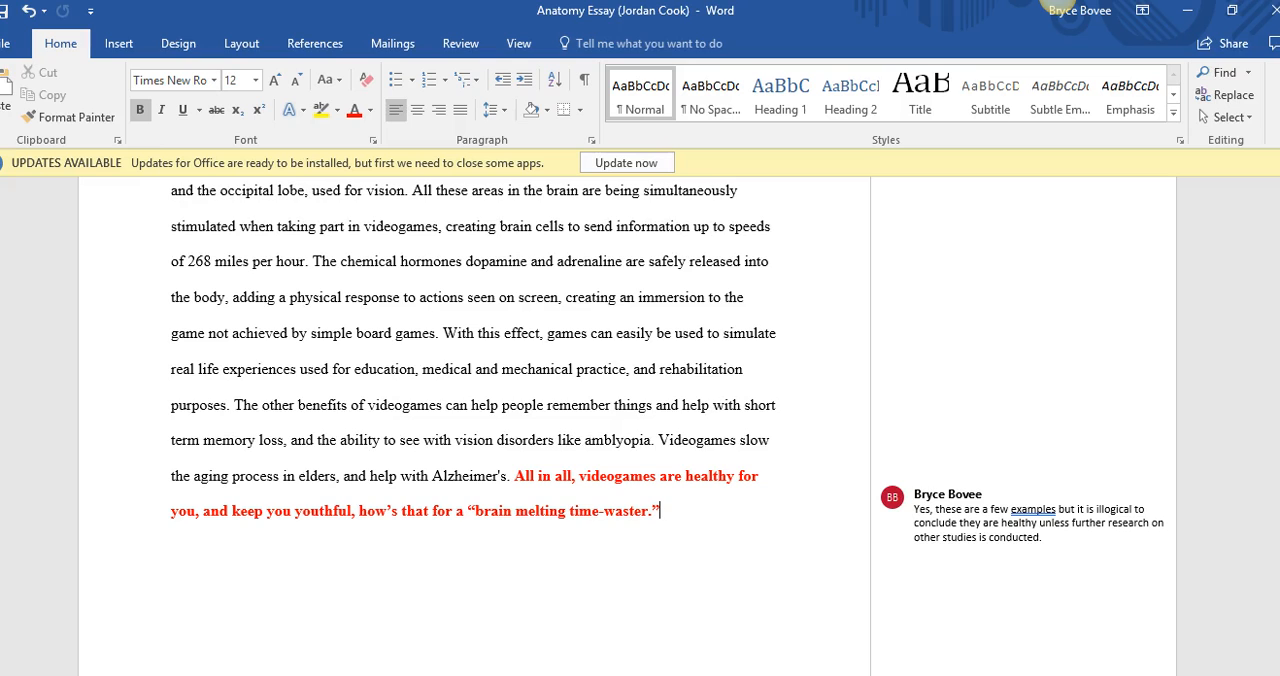
- Scroll to the reference list and select the PTSD reference's psychcentral.com URL
{"action": "scroll", "scroll_direction": "down", "scroll_amount": 3}
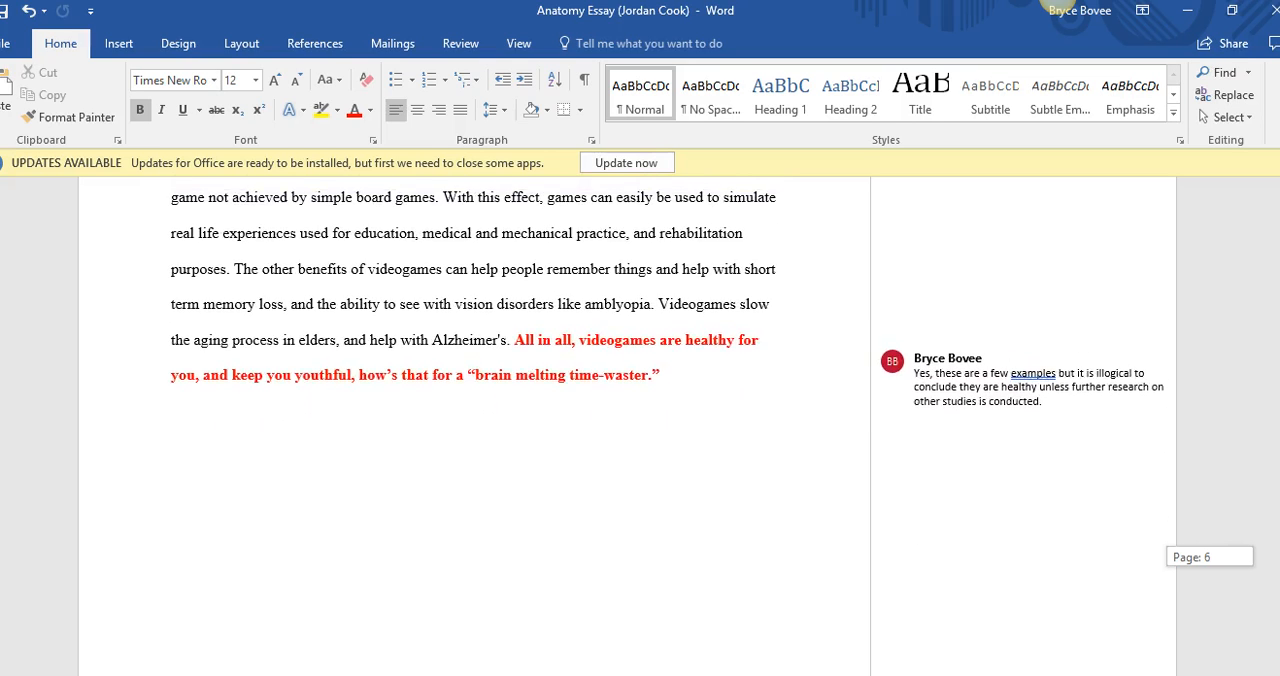
{"action": "scroll", "scroll_direction": "down", "scroll_amount": 3}
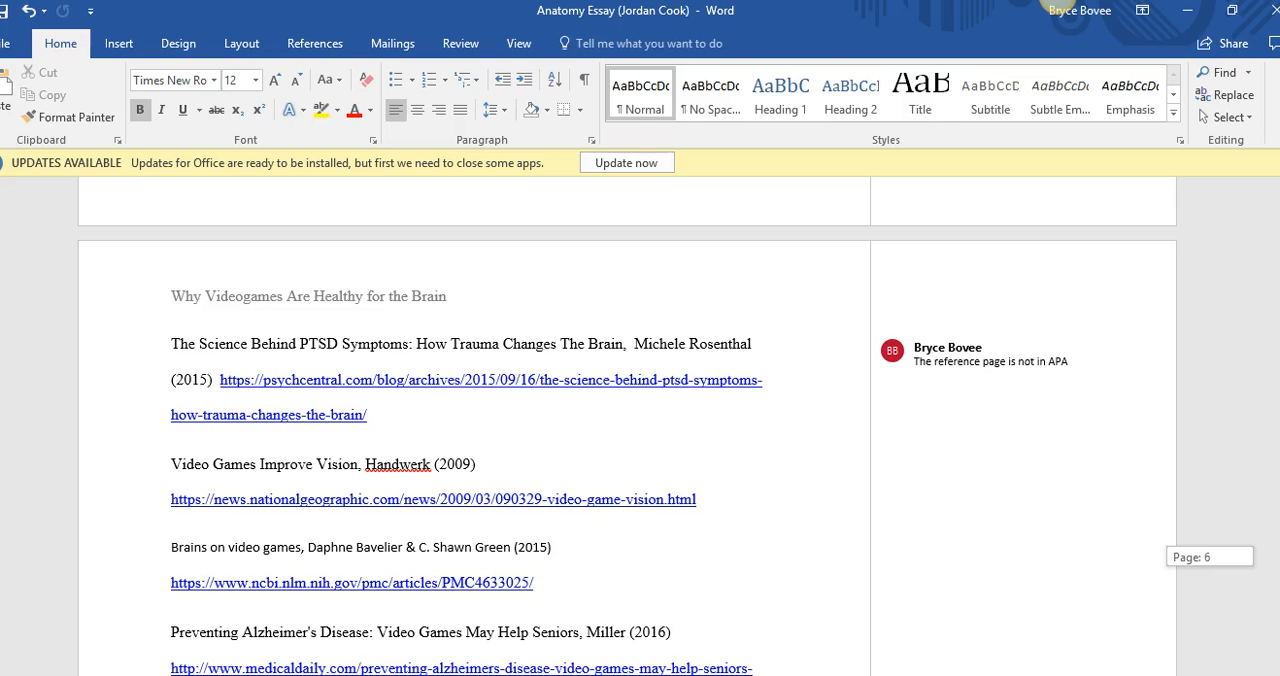
{"action": "scroll", "scroll_direction": "down", "scroll_amount": 3}
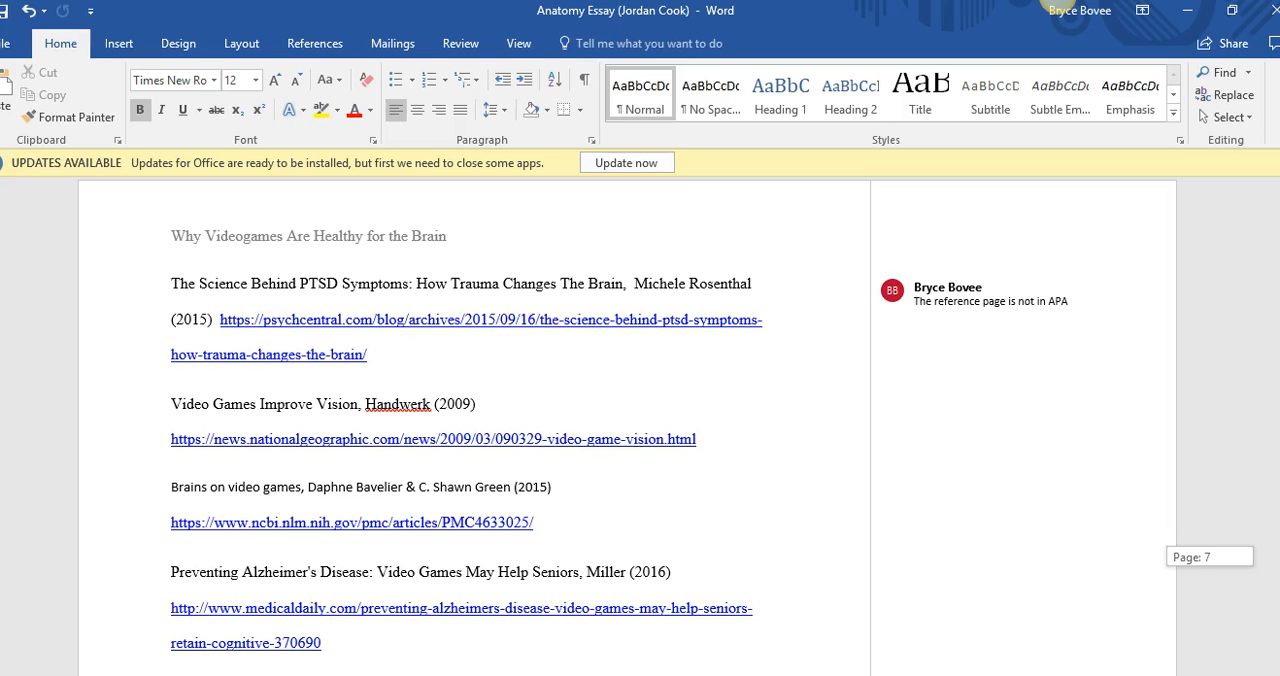
{"action": "scroll", "scroll_direction": "down", "scroll_amount": 3}
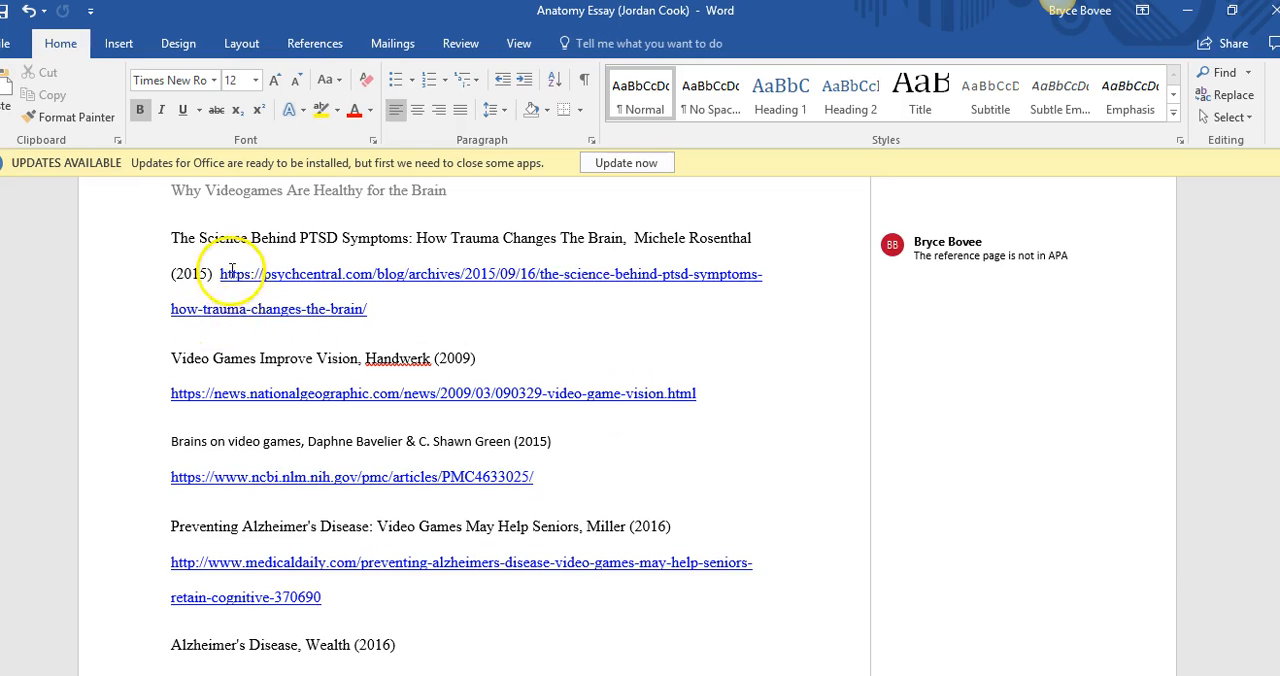
{"action": "left_click_drag", "start_coordinate": [220, 273], "coordinate": [367, 308]}
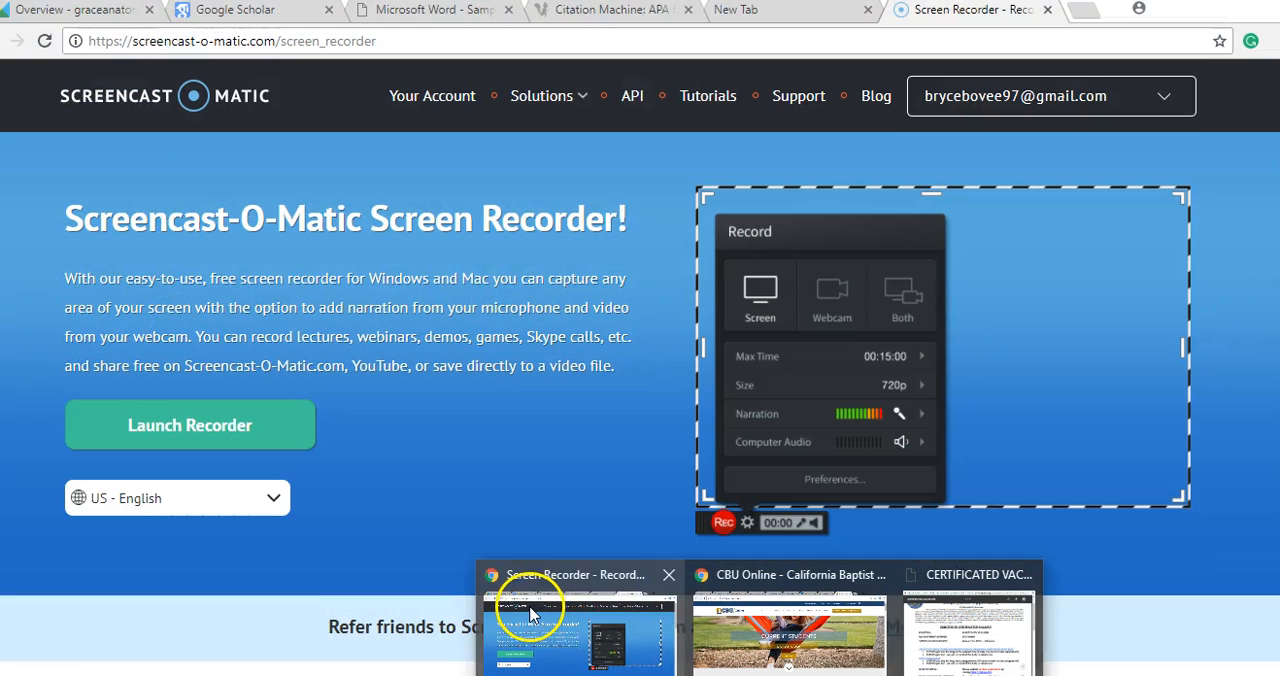
- Open Citation Machine's APA Website citation form, then return to the essay in Word
{"action": "left_click", "coordinate": [610, 10]}
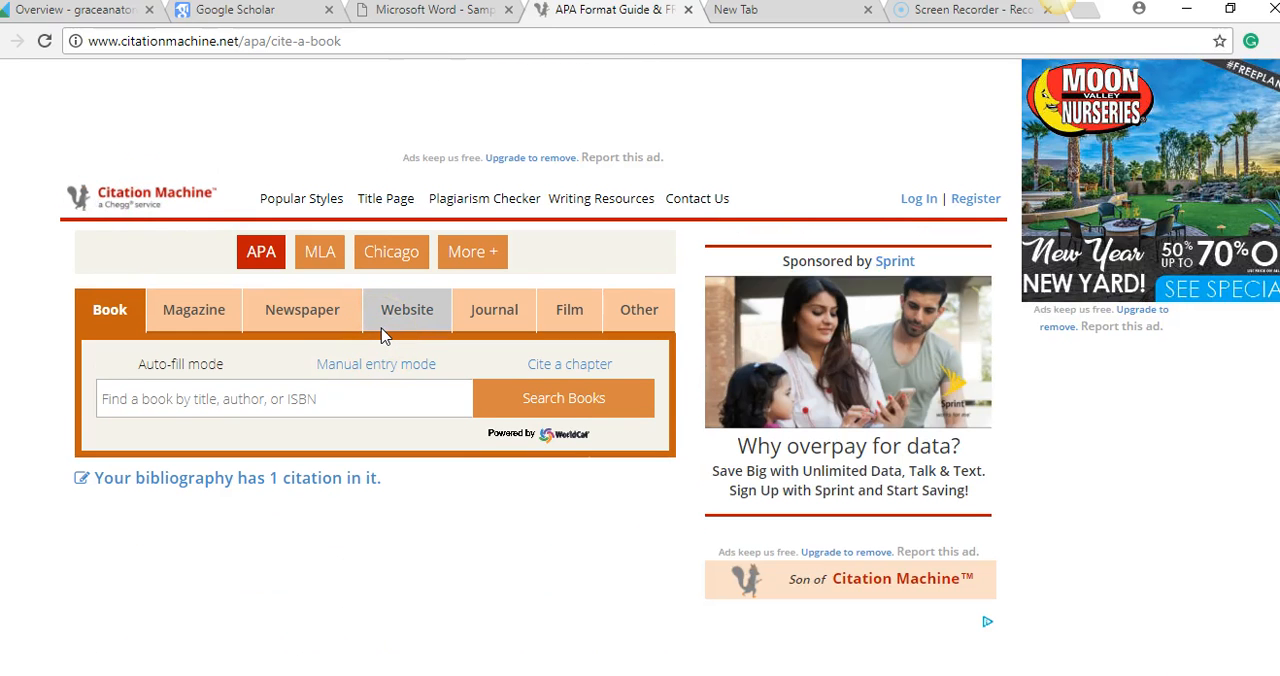
{"action": "left_click", "coordinate": [407, 309]}
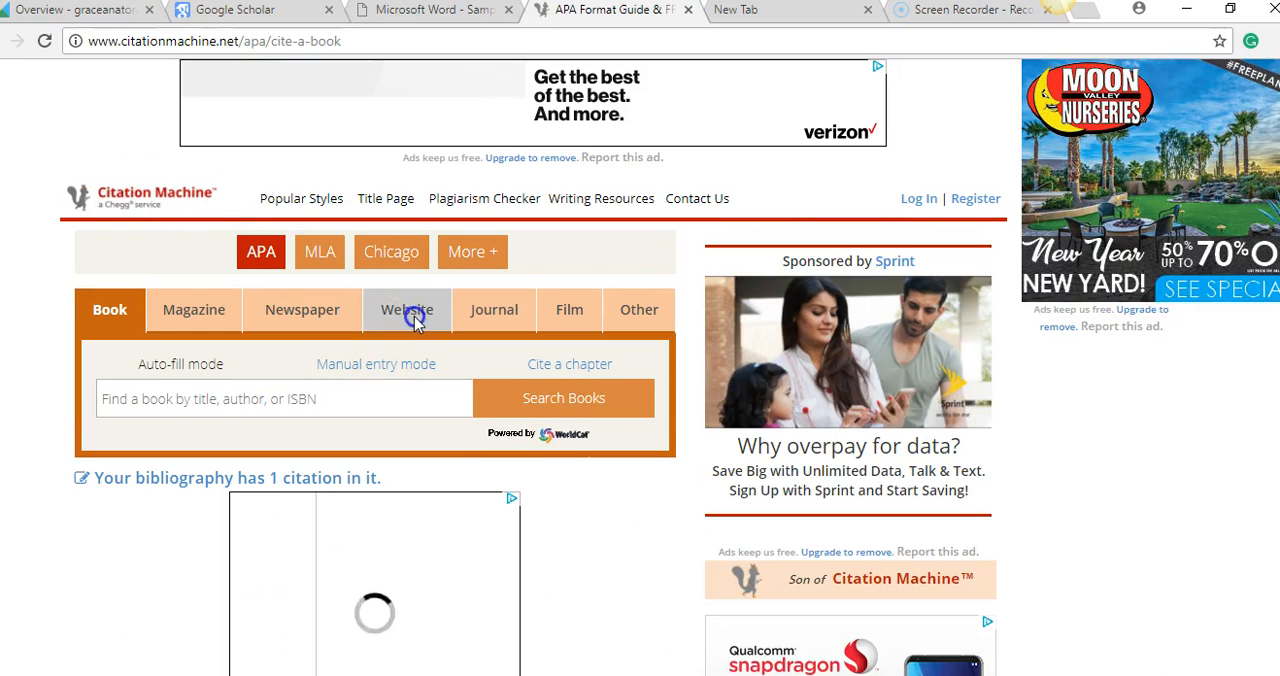
{"action": "left_click", "coordinate": [407, 309]}
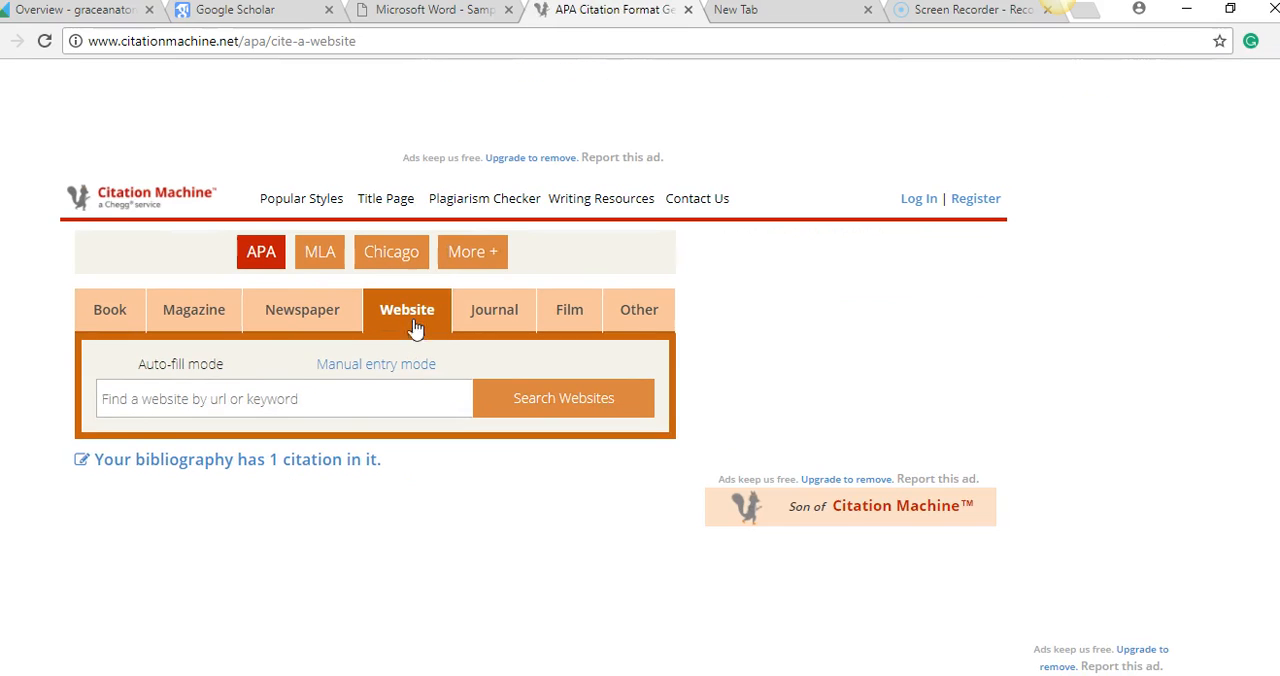
{"action": "left_click", "coordinate": [283, 398]}
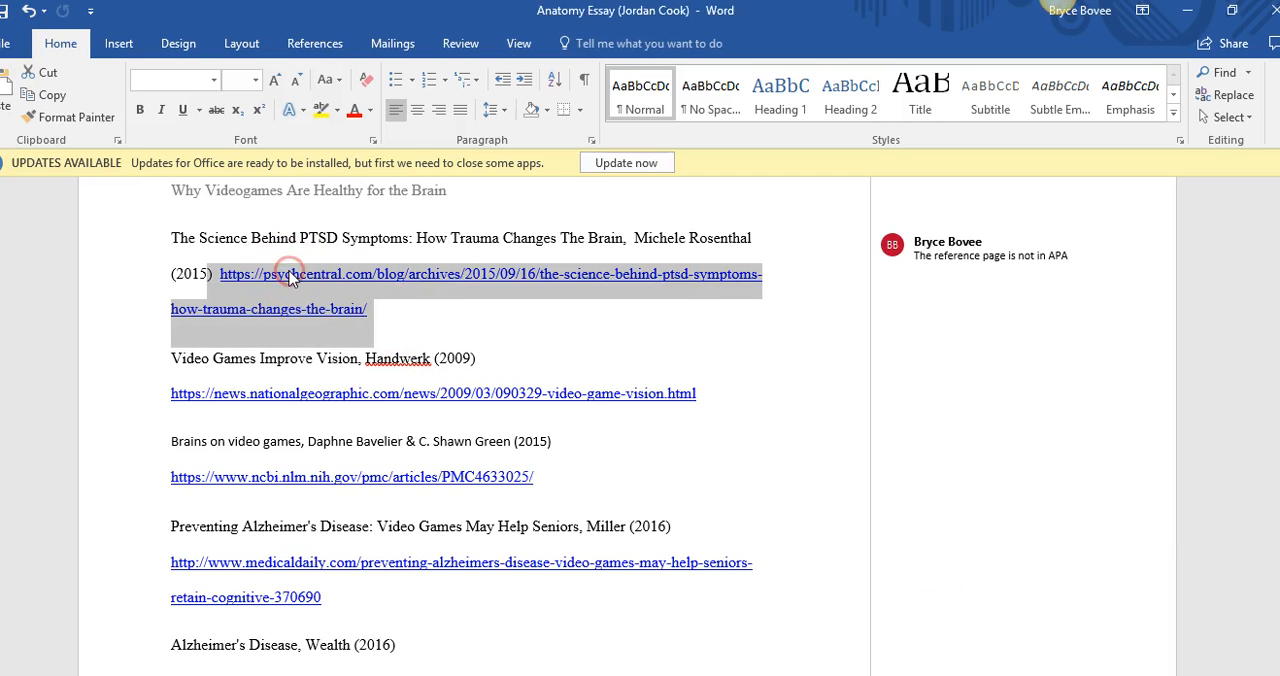
- Reselect the PTSD reference's psychcentral.com web address in the reference list
{"action": "left_click", "coordinate": [293, 273]}
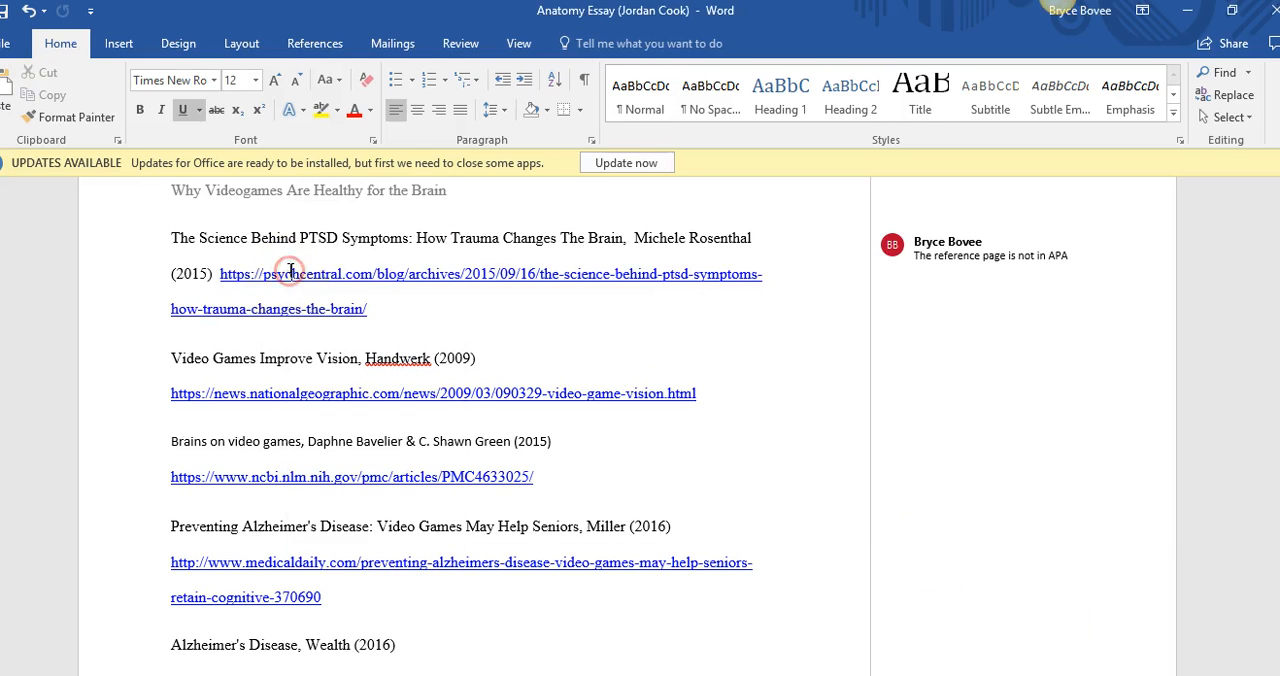
{"action": "left_click_drag", "start_coordinate": [220, 274], "coordinate": [368, 308]}
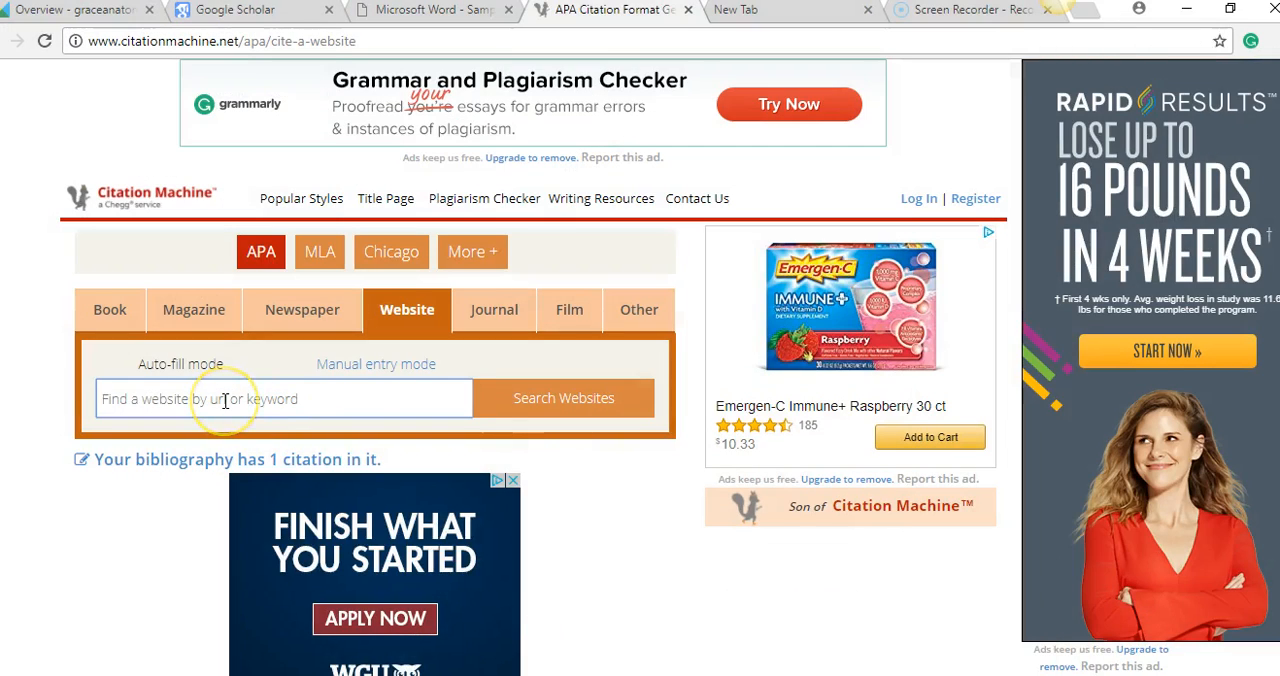
- Search the PTSD article's URL, select the matching result, and reach the Final Step form
{"action": "left_click", "coordinate": [563, 398]}
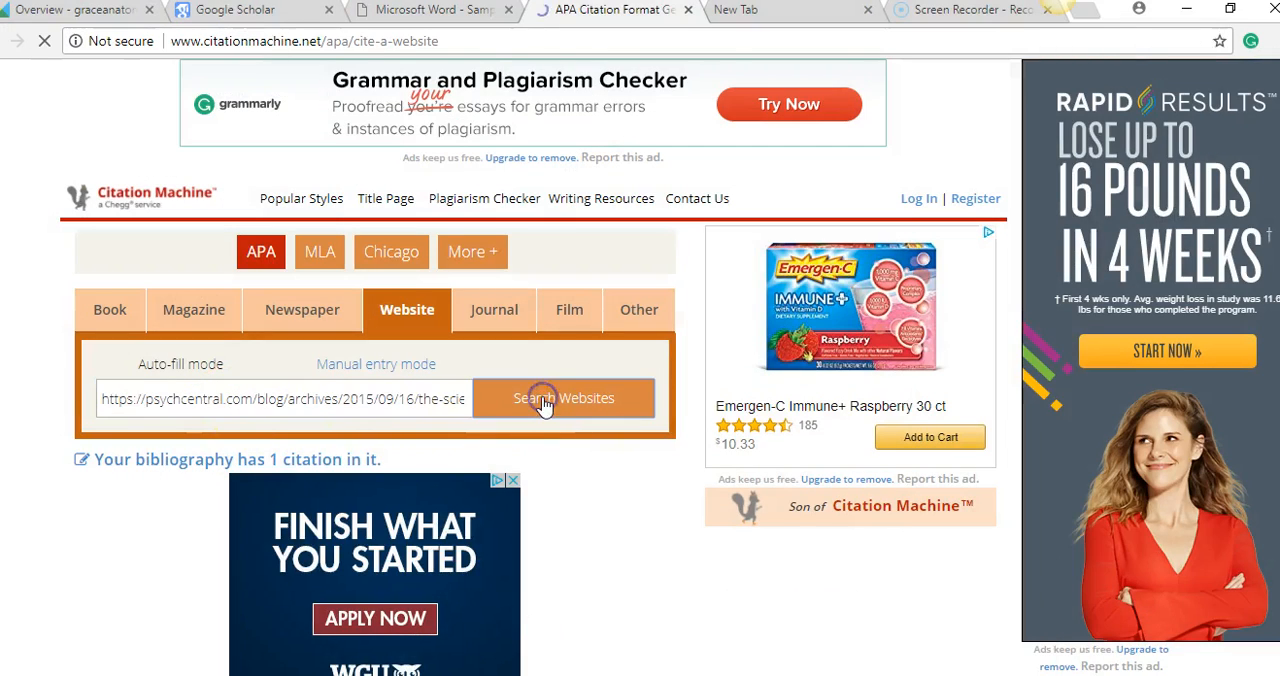
{"action": "left_click", "coordinate": [563, 398]}
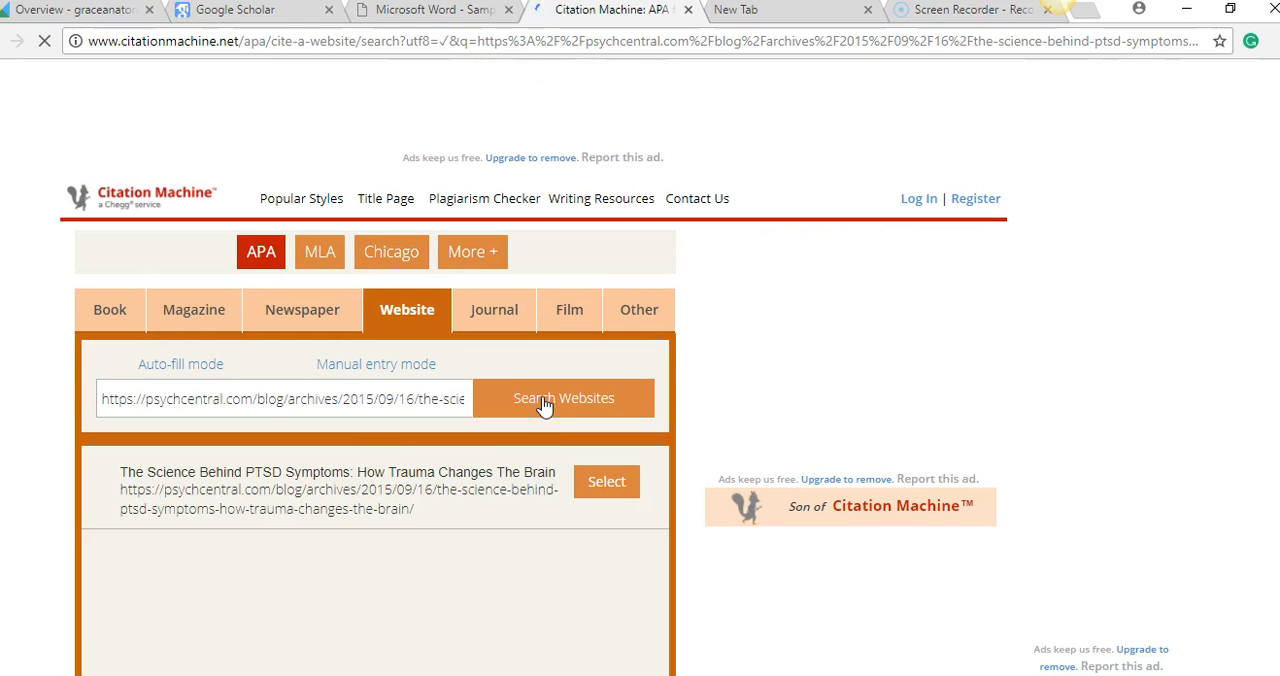
{"action": "left_click", "coordinate": [606, 481]}
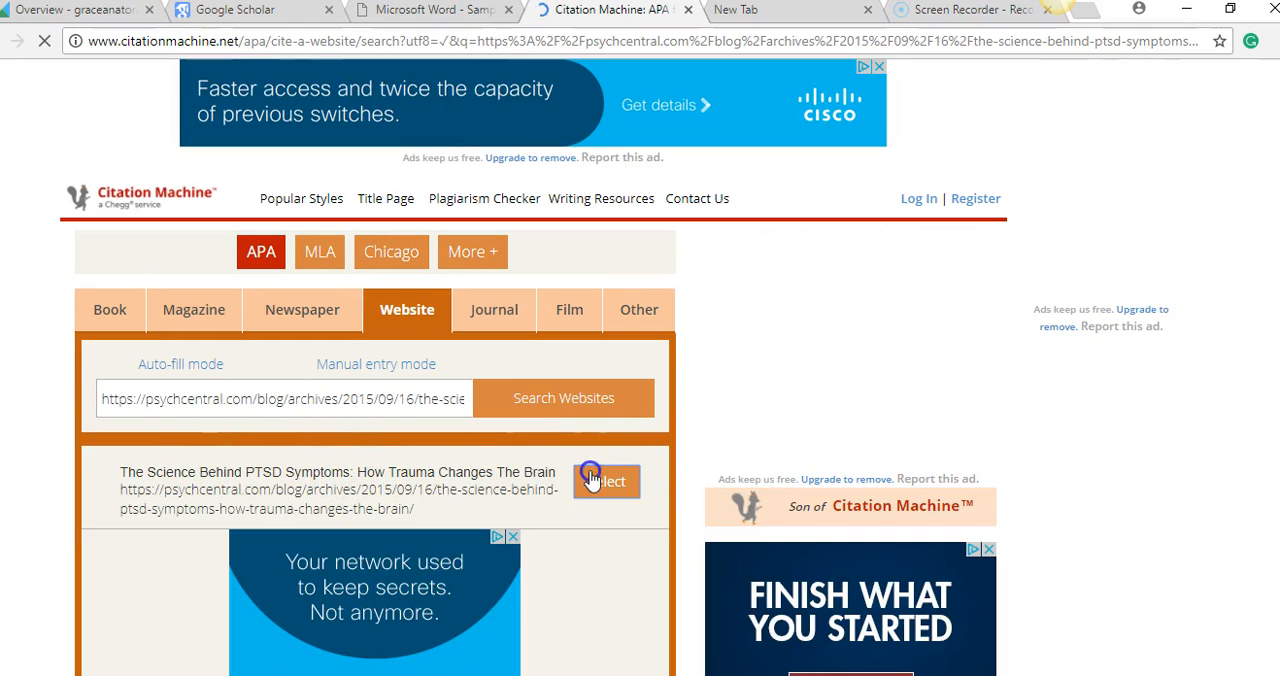
{"action": "left_click", "coordinate": [606, 481]}
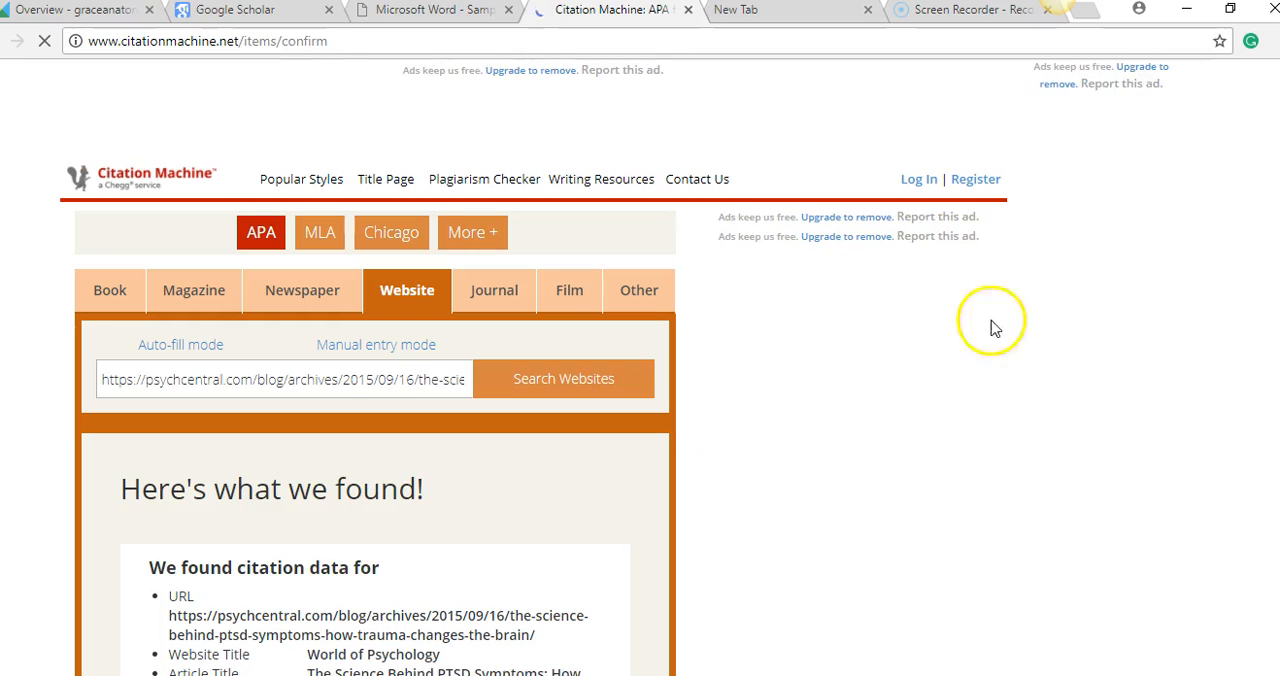
{"action": "scroll", "scroll_direction": "down", "scroll_amount": 3}
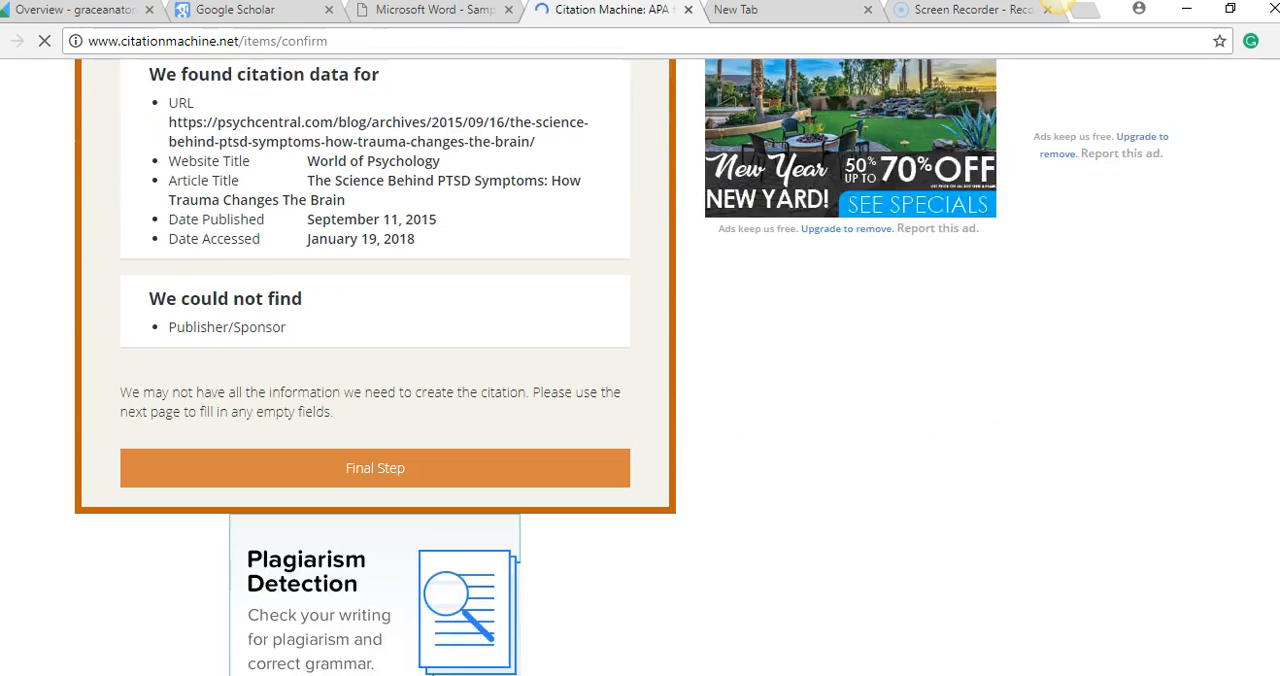
{"action": "left_click", "coordinate": [375, 420]}
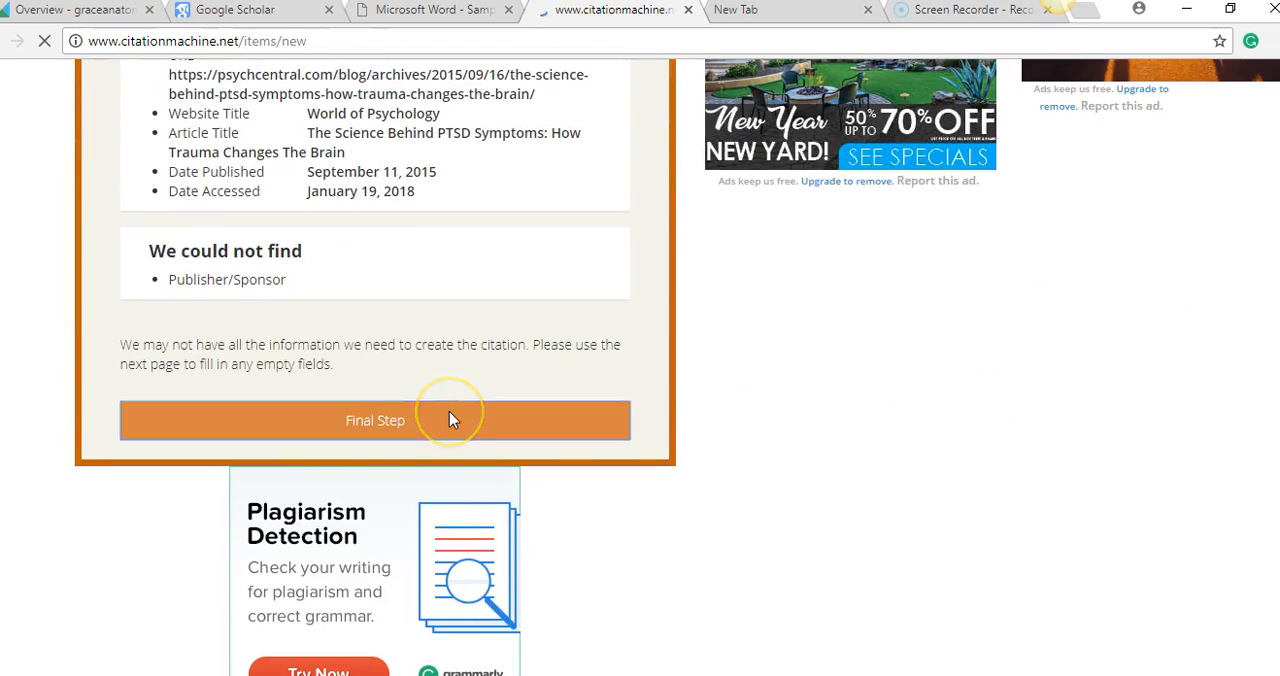
{"action": "left_click", "coordinate": [375, 419]}
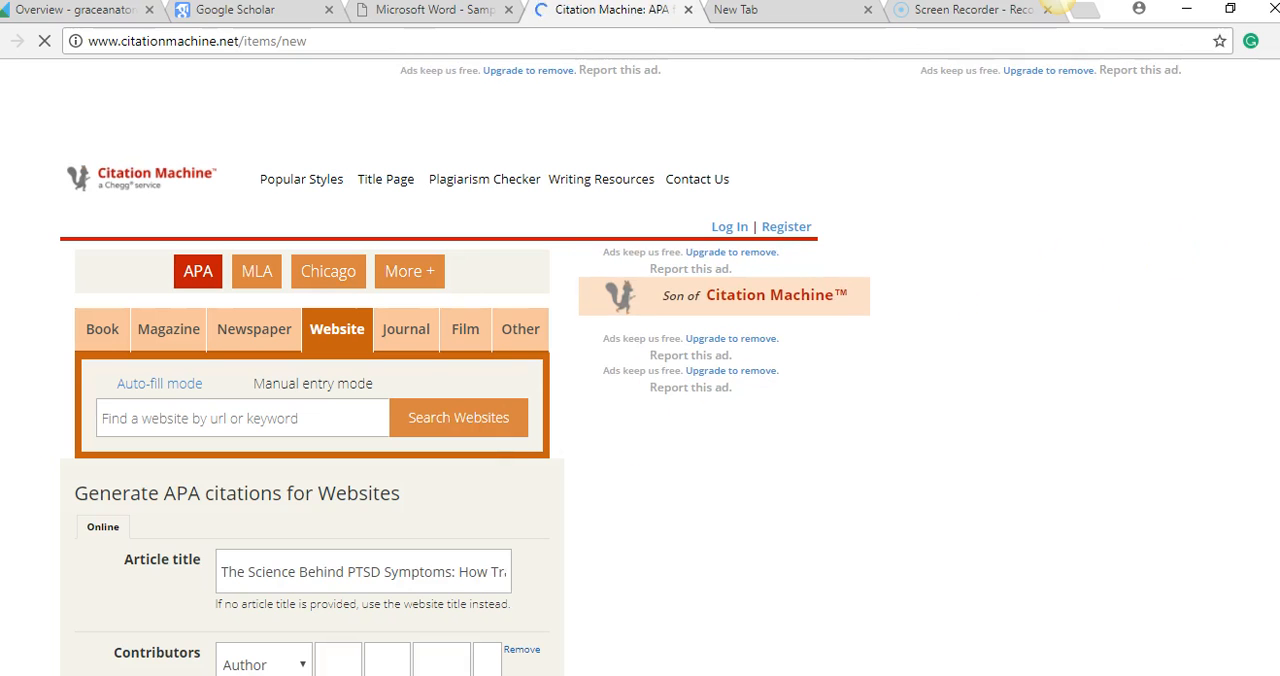
- Request the PTSD article's APA citation, then switch to the Sample APA paper tab
{"action": "scroll", "scroll_direction": "down", "scroll_amount": 3}
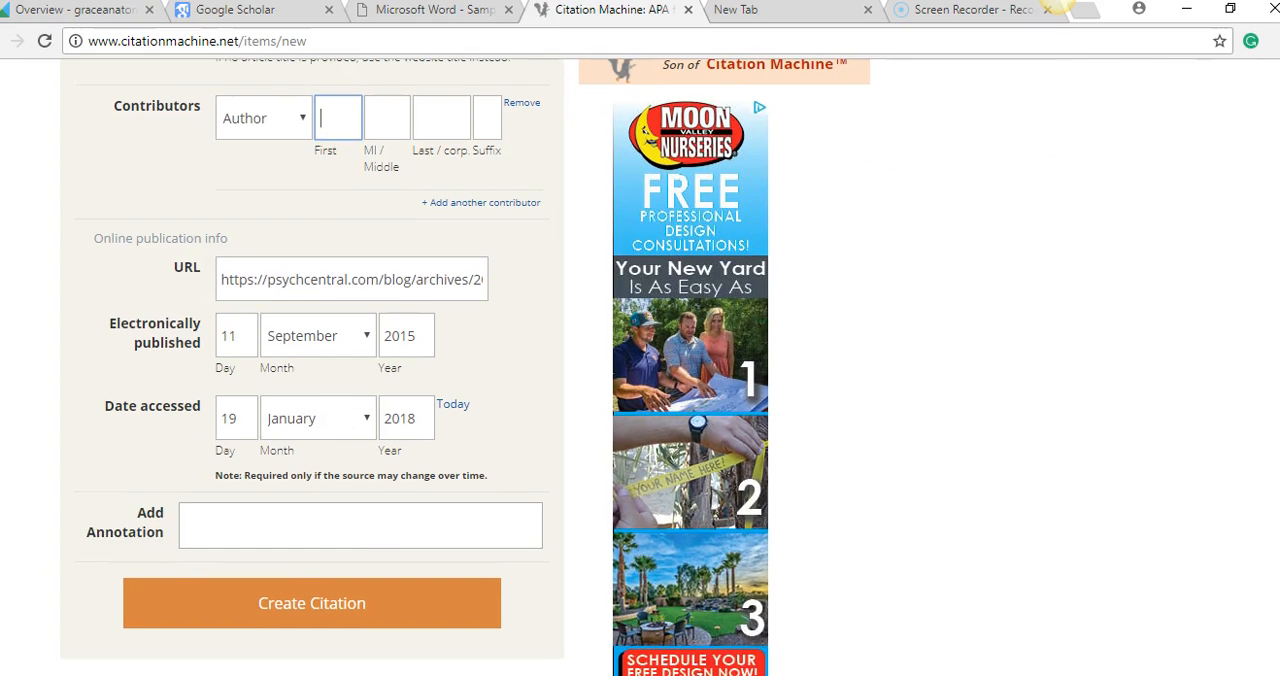
{"action": "left_click", "coordinate": [311, 603]}
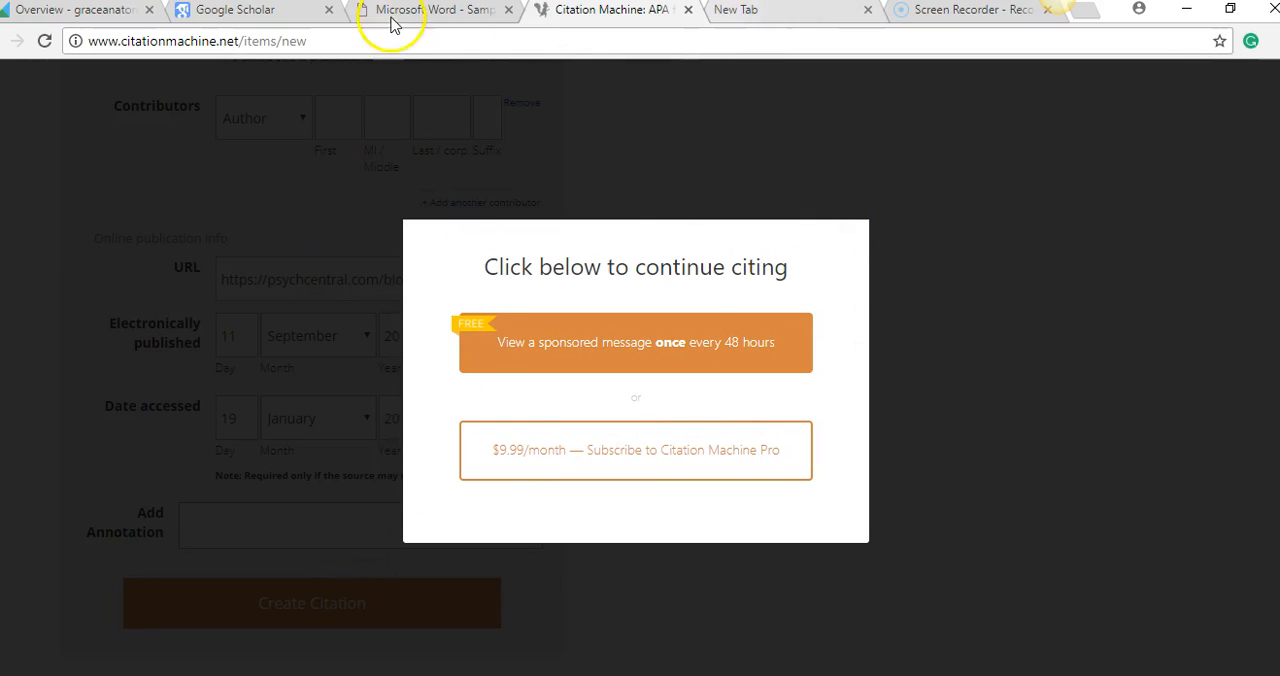
{"action": "left_click", "coordinate": [433, 9]}
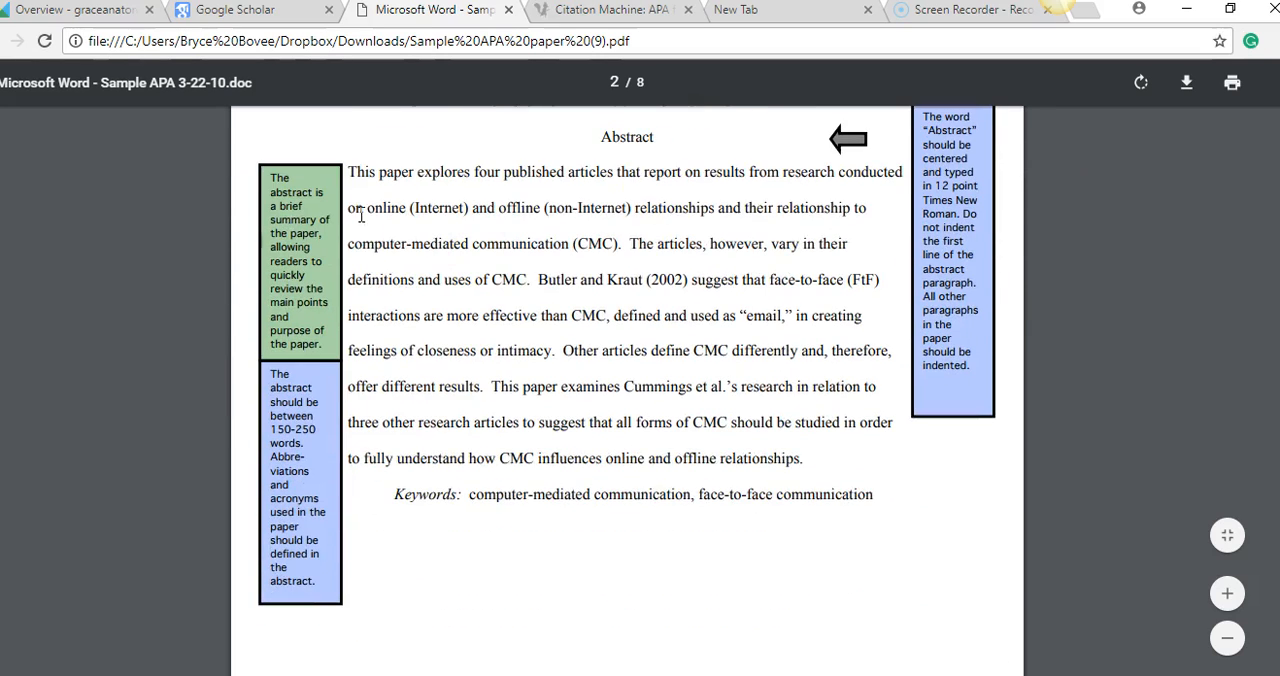
- Scroll through the sample APA paper PDF from page 2 to page 4
{"action": "scroll", "scroll_direction": "down", "scroll_amount": 3}
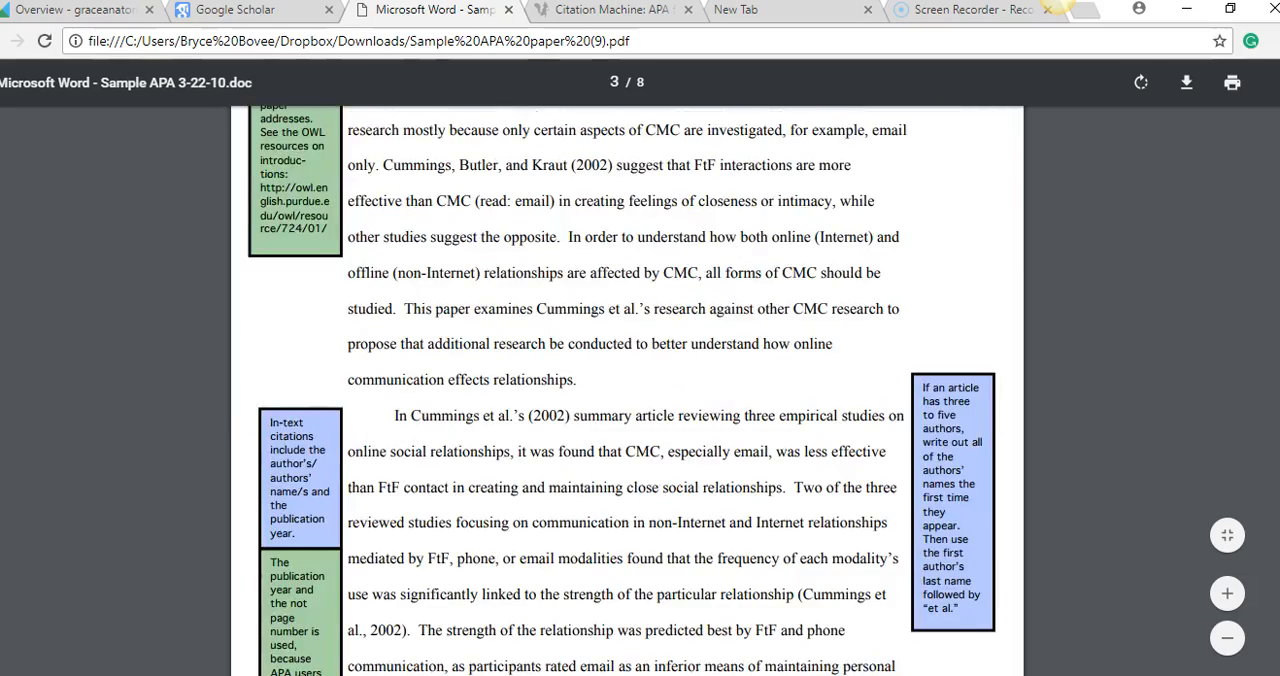
{"action": "scroll", "scroll_direction": "down", "scroll_amount": 3}
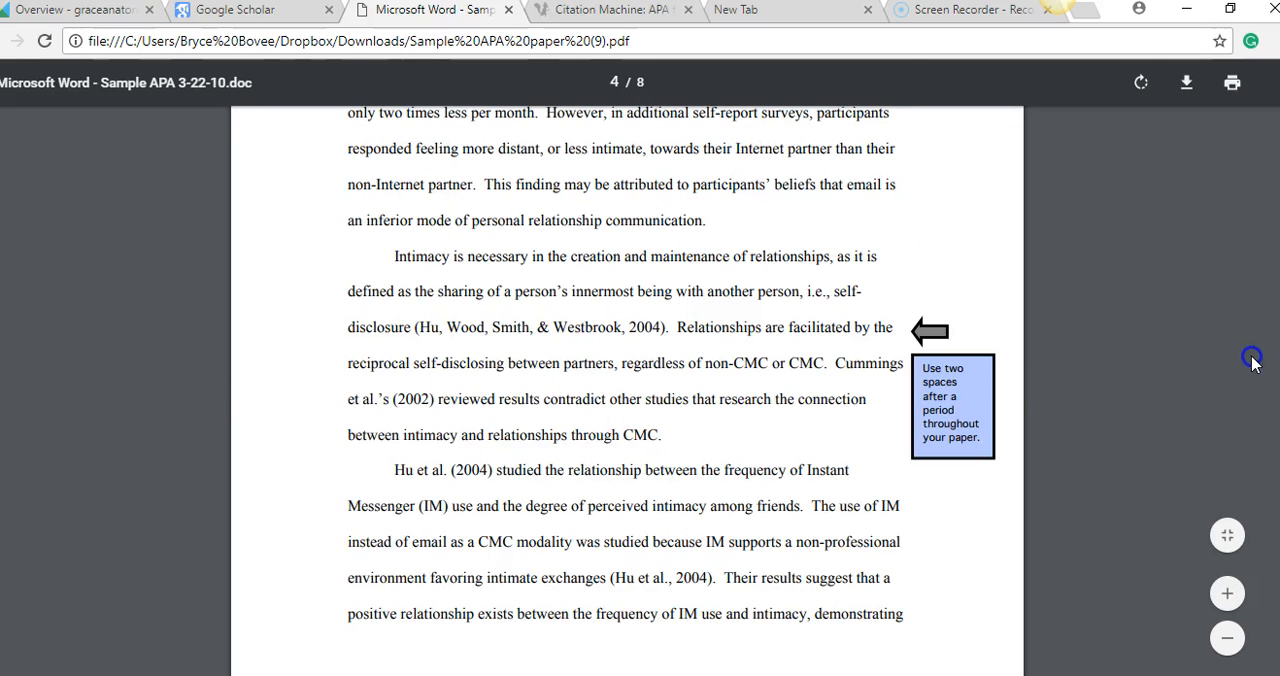
{"action": "mouse_move", "coordinate": [1255, 364]}
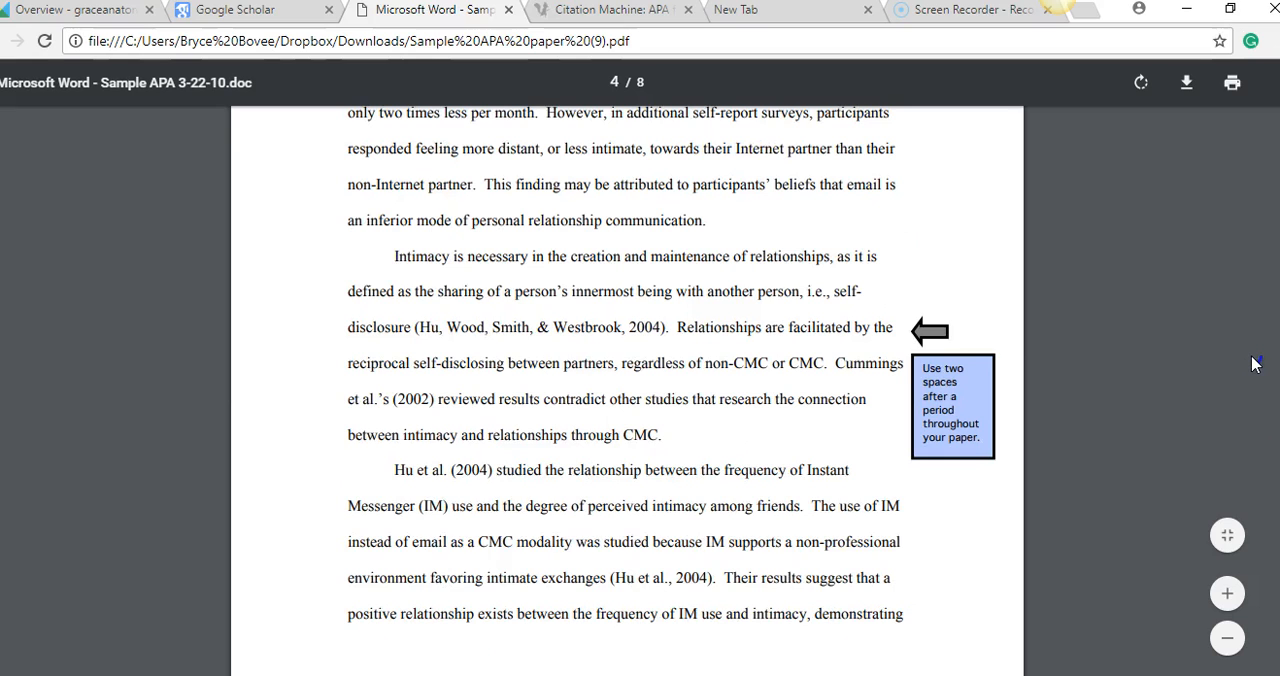